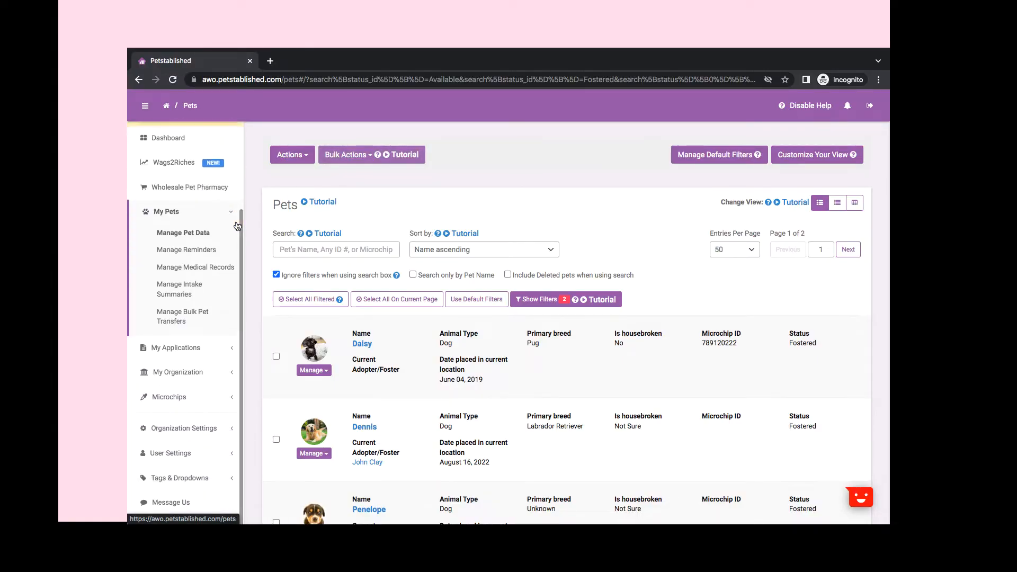
Step: Open Organization Settings > Bank Account and start adding a new payout bank account
left_click(182, 428)
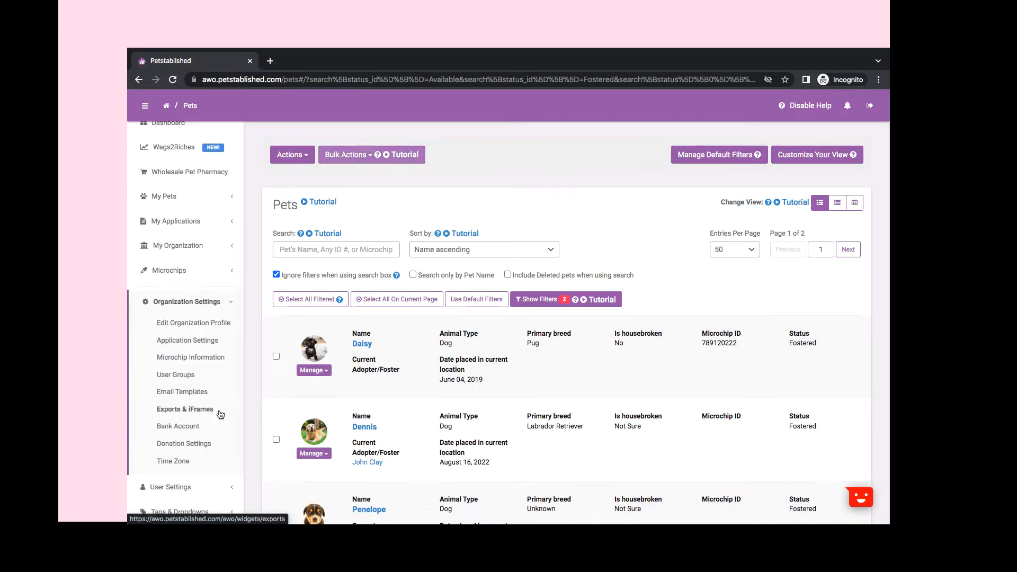
left_click(178, 426)
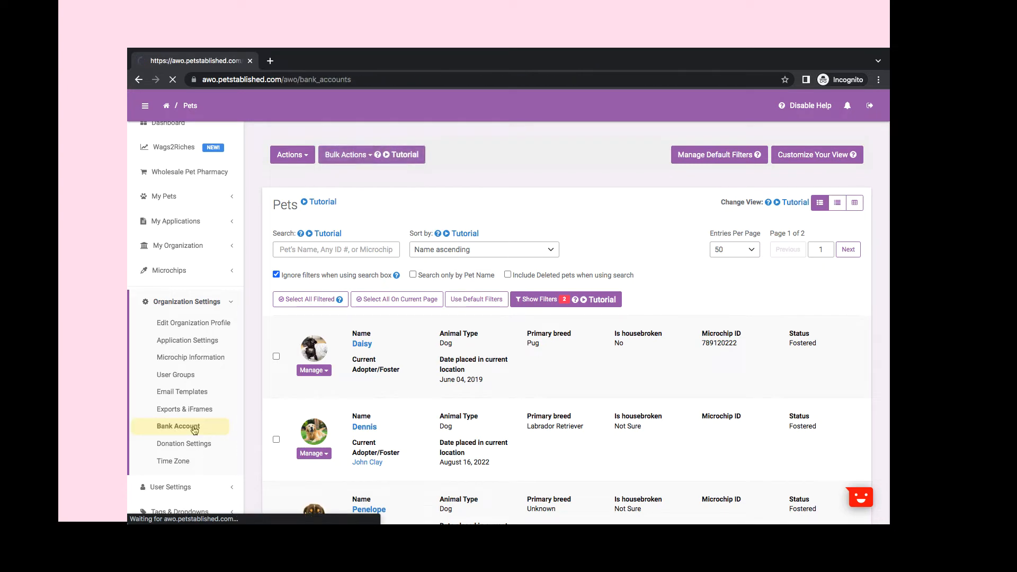
left_click(179, 426)
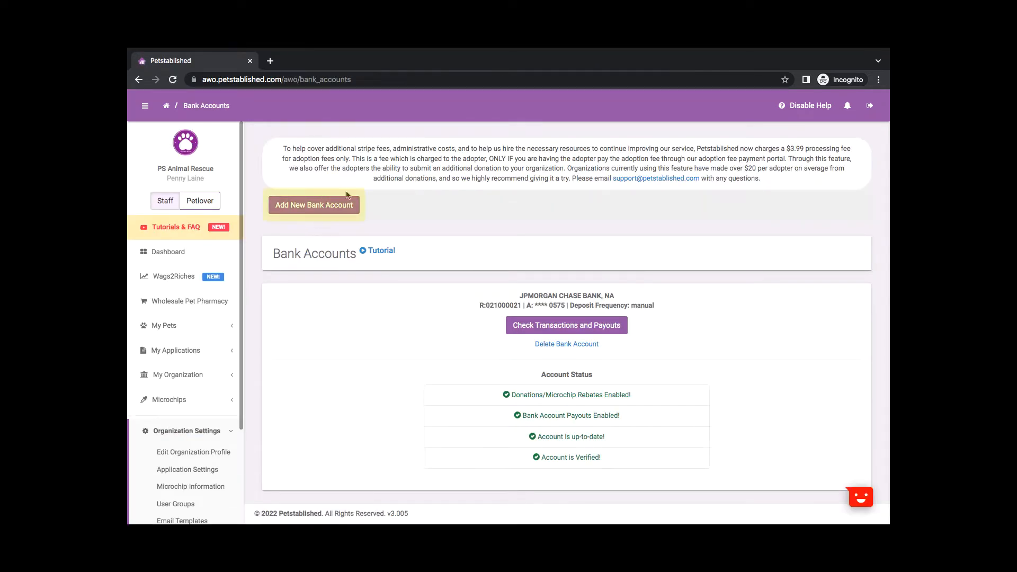
left_click(313, 205)
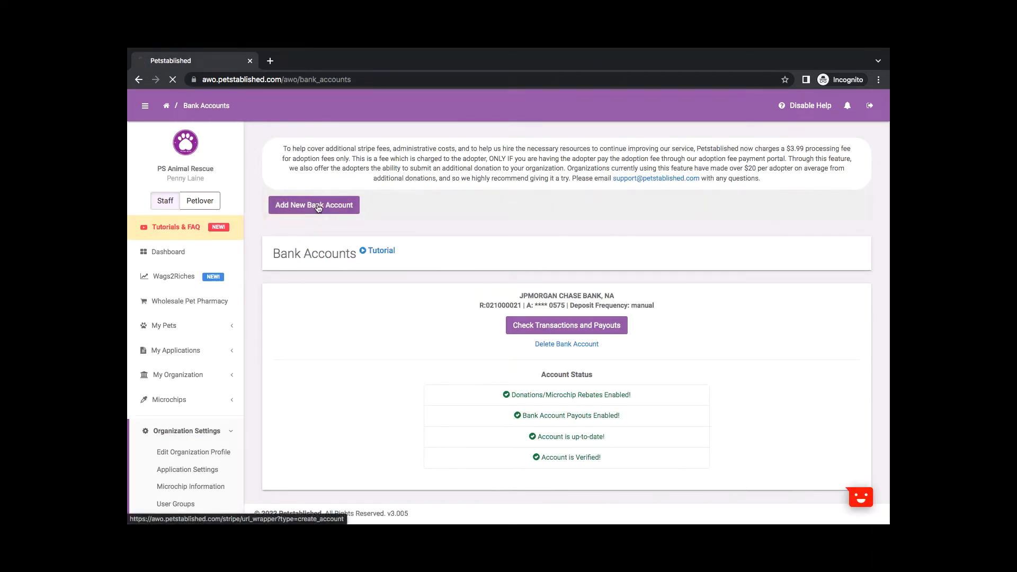
left_click(313, 205)
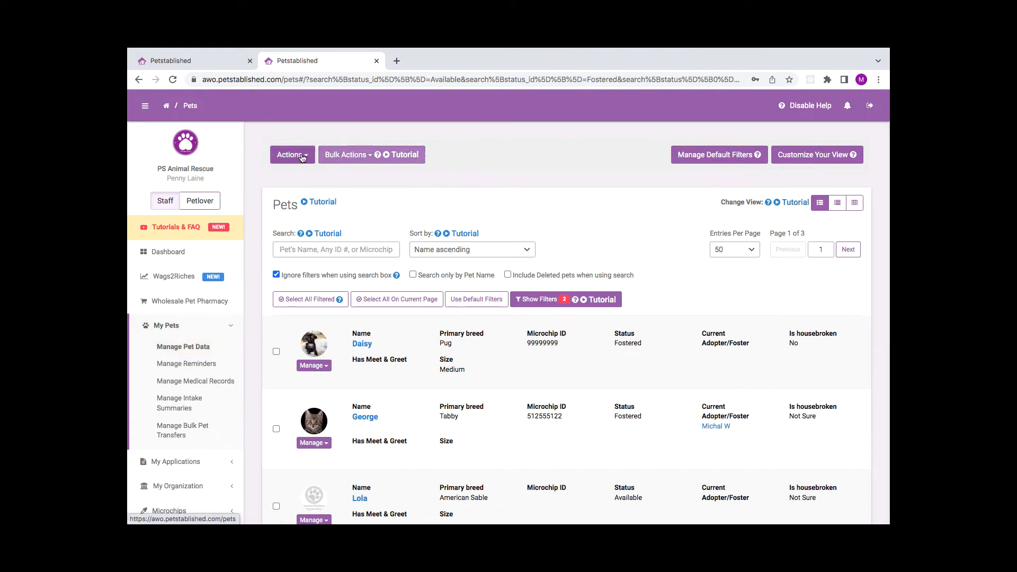
Step: Add a new dog named 'Win', set status to Available, and choose a primary breed
left_click(291, 154)
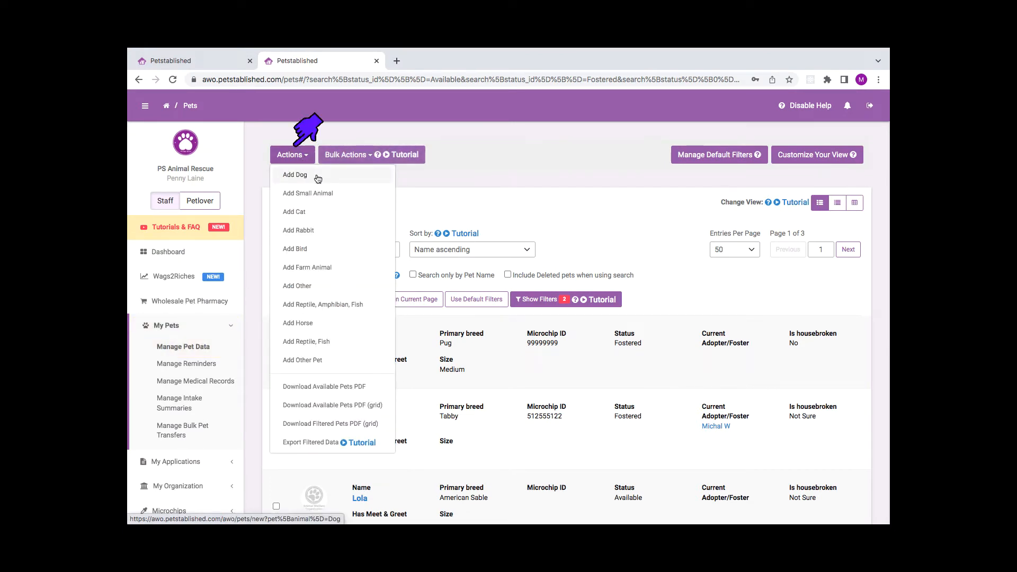
left_click(295, 175)
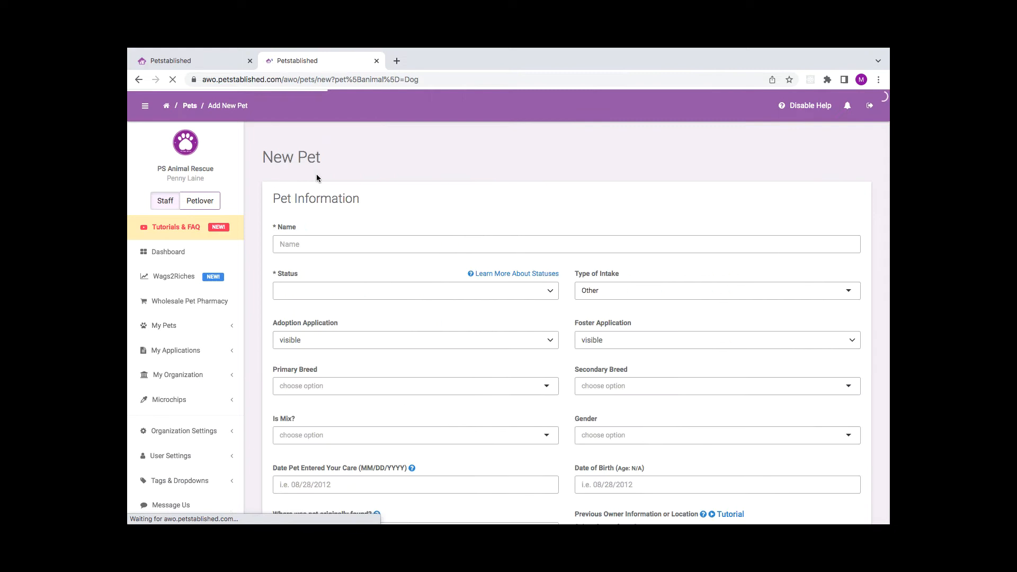
type("Win")
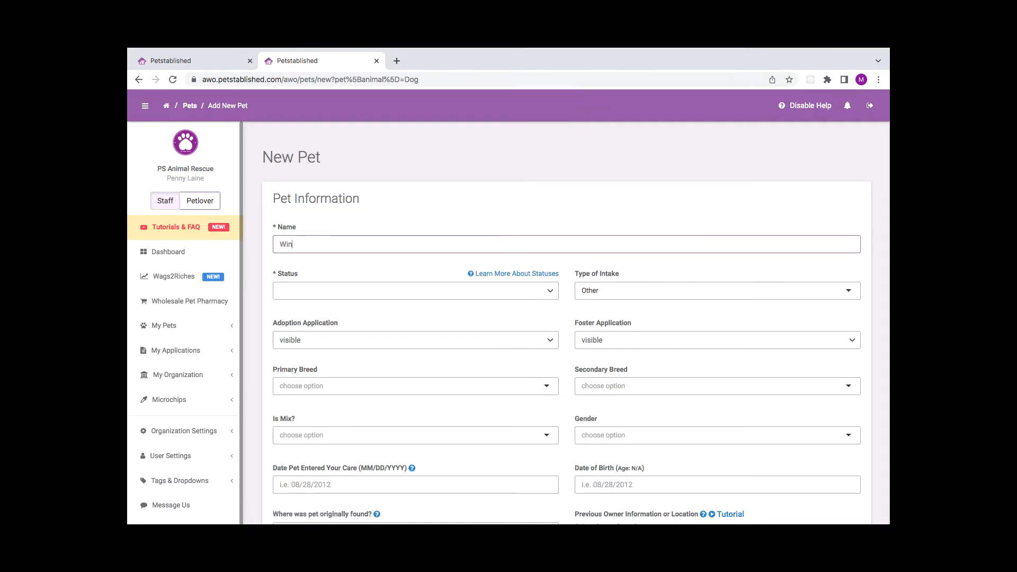
left_click(414, 291)
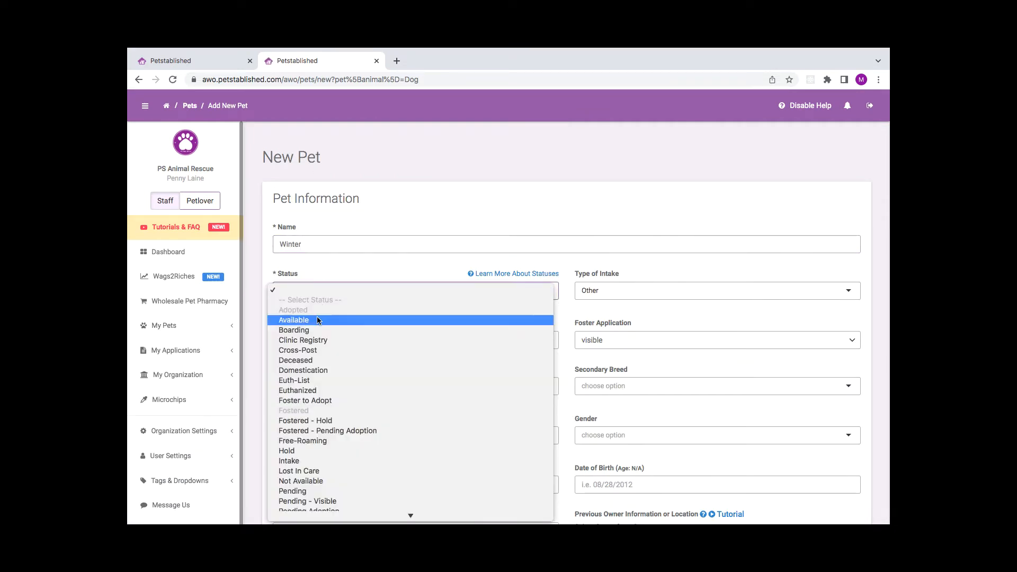
left_click(294, 320)
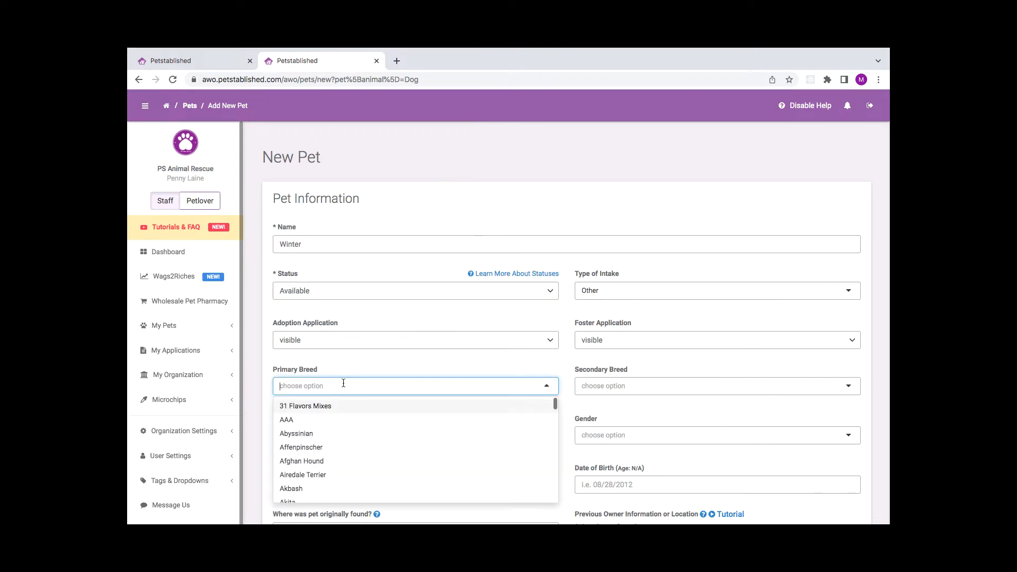
left_click(306, 405)
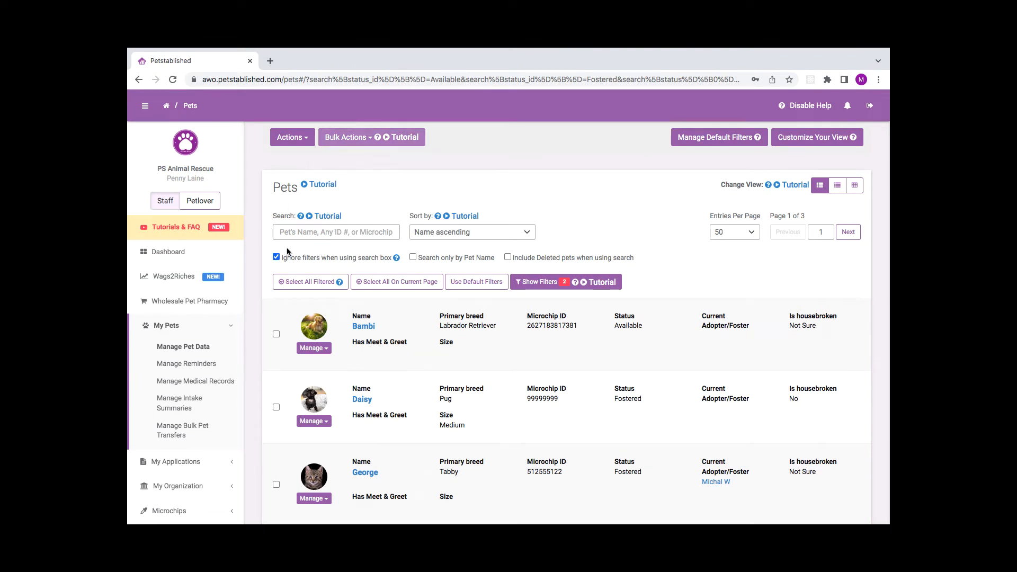
left_click(838, 203)
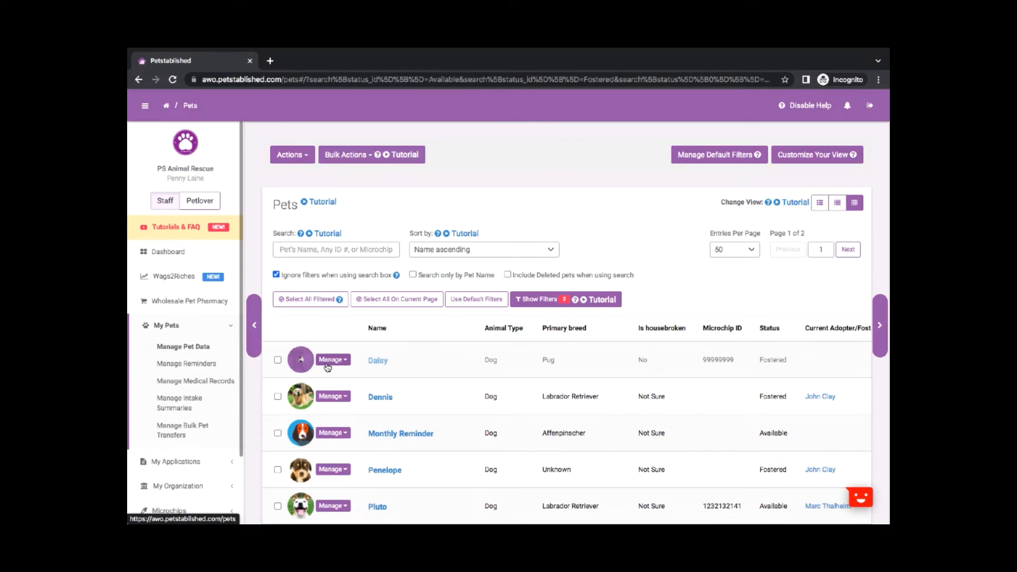
left_click(332, 359)
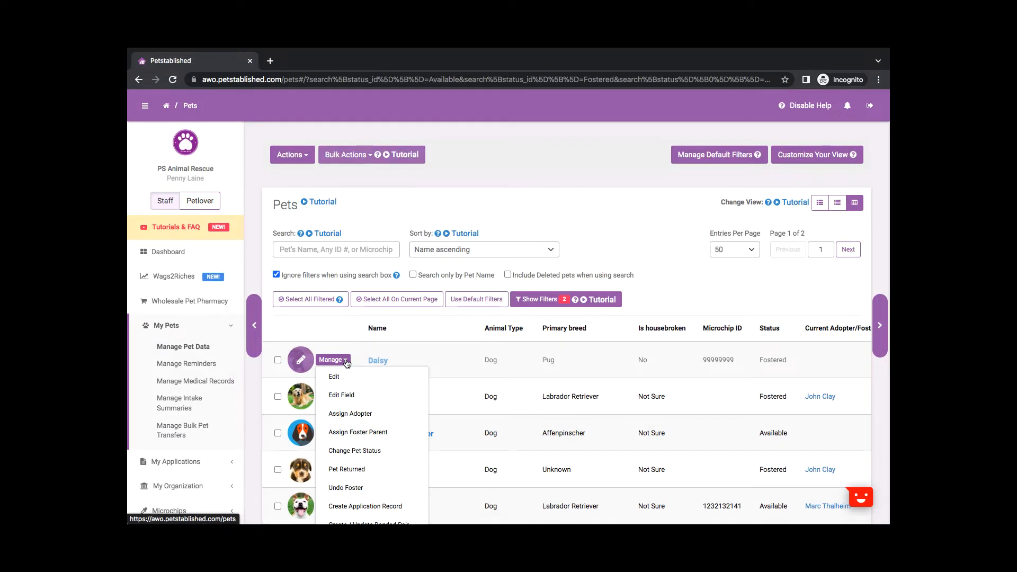
scroll("down", 3)
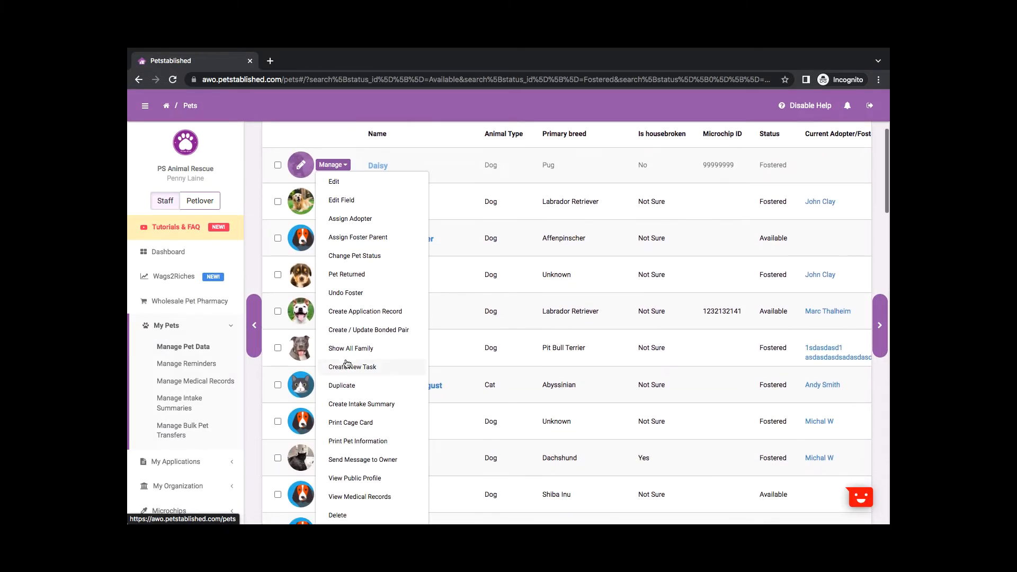
scroll("down", 3)
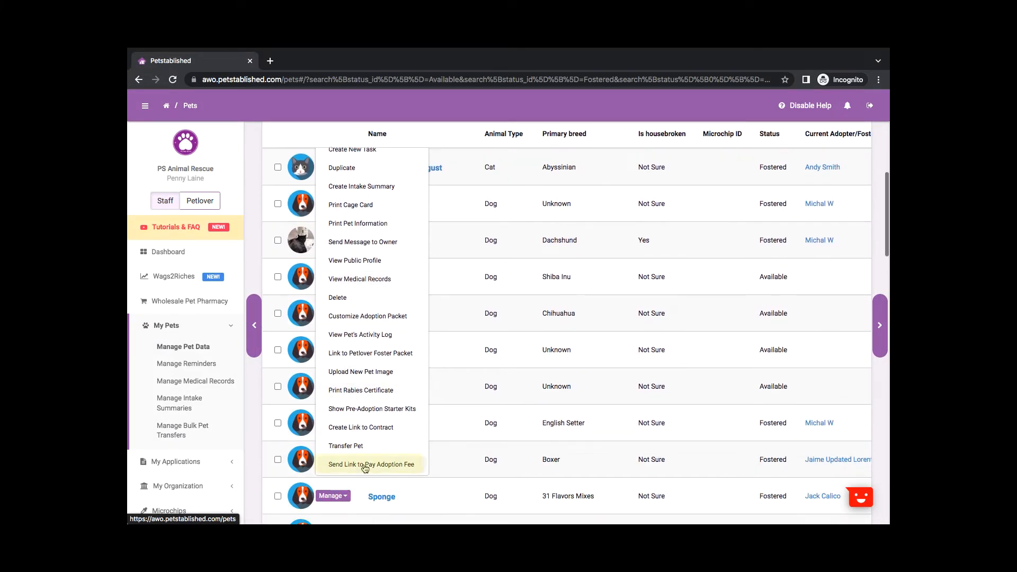
left_click(370, 464)
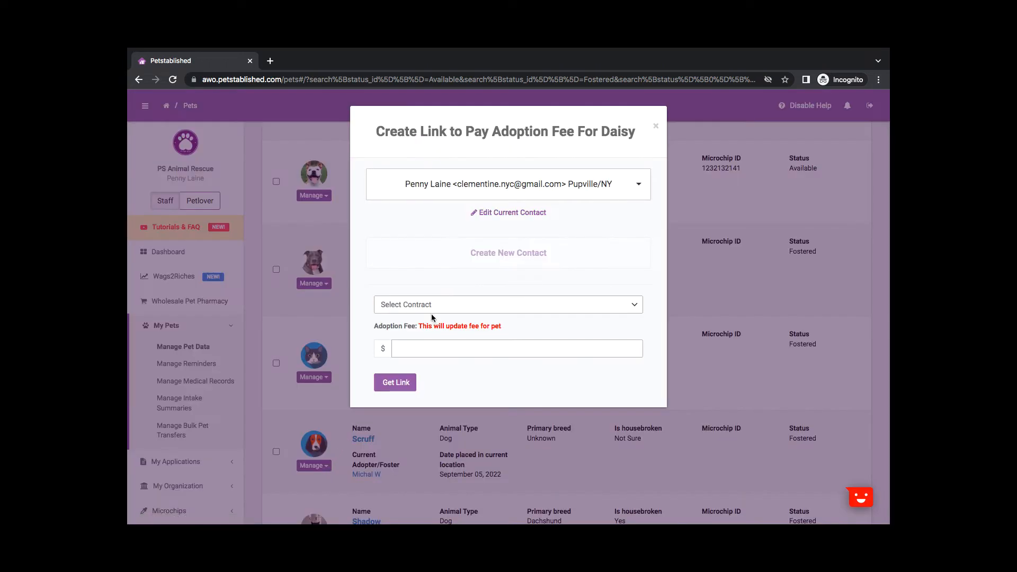
mouse_move(506, 191)
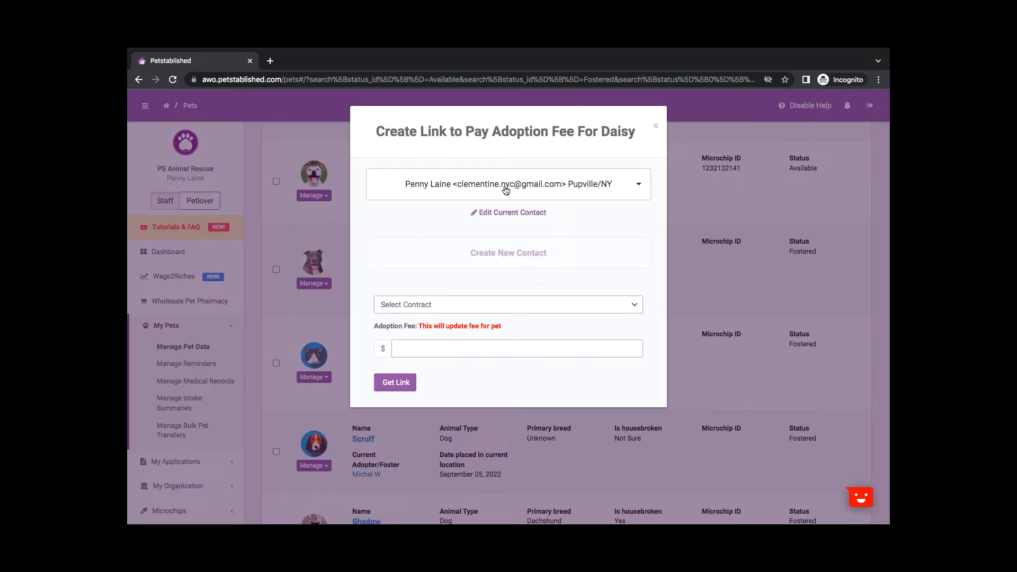
mouse_move(509, 172)
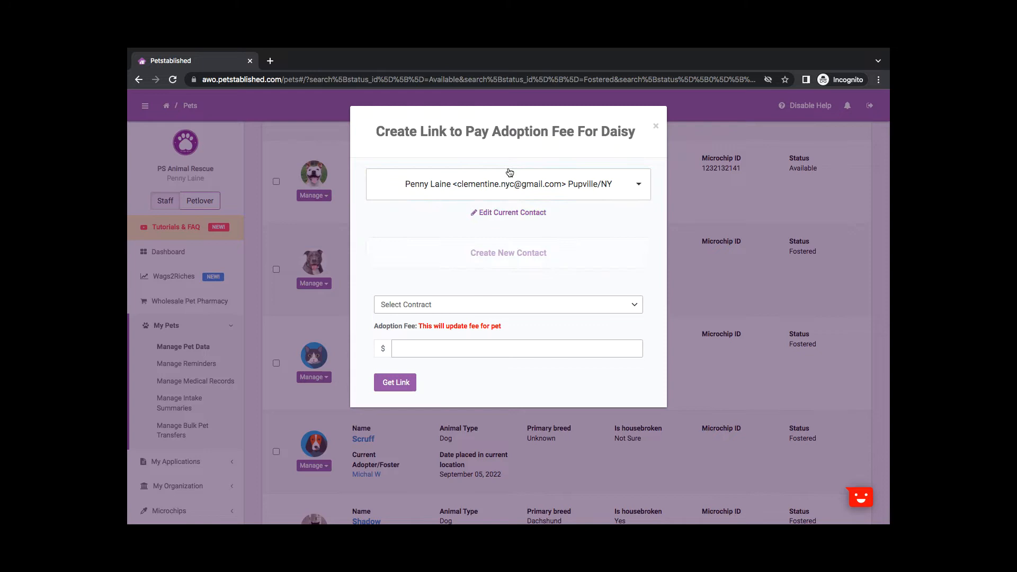
mouse_move(490, 309)
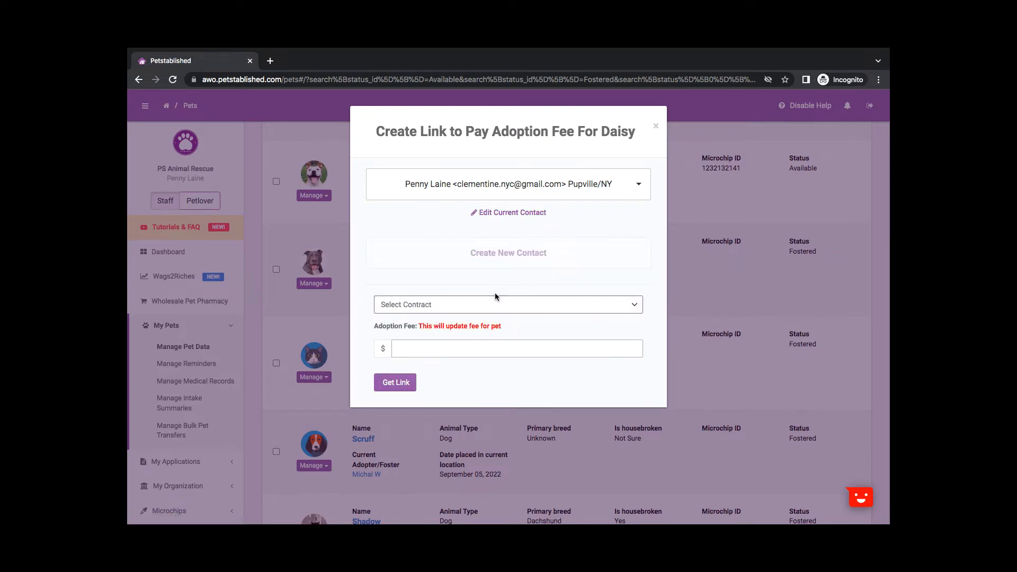
left_click(516, 348)
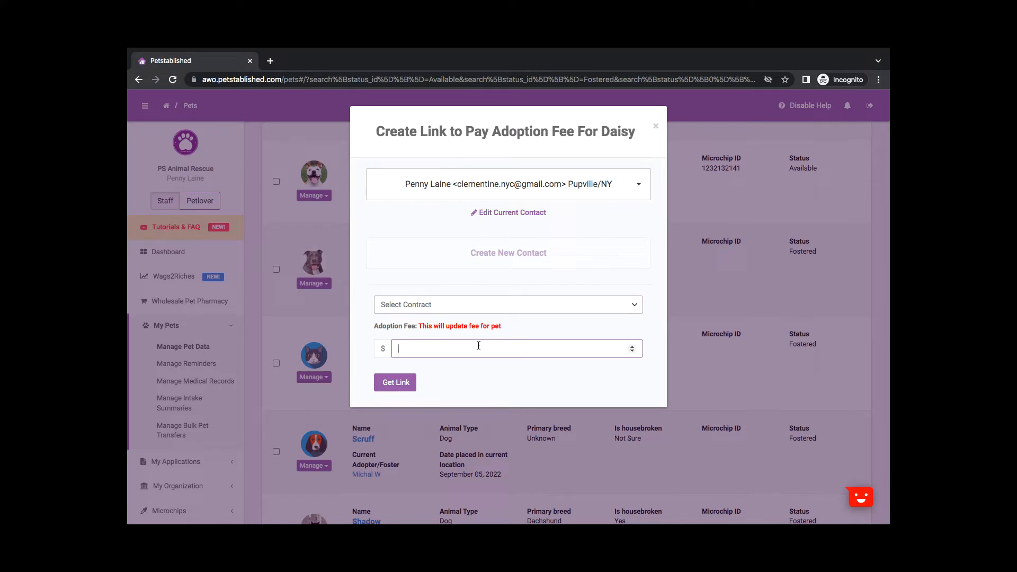
type("100")
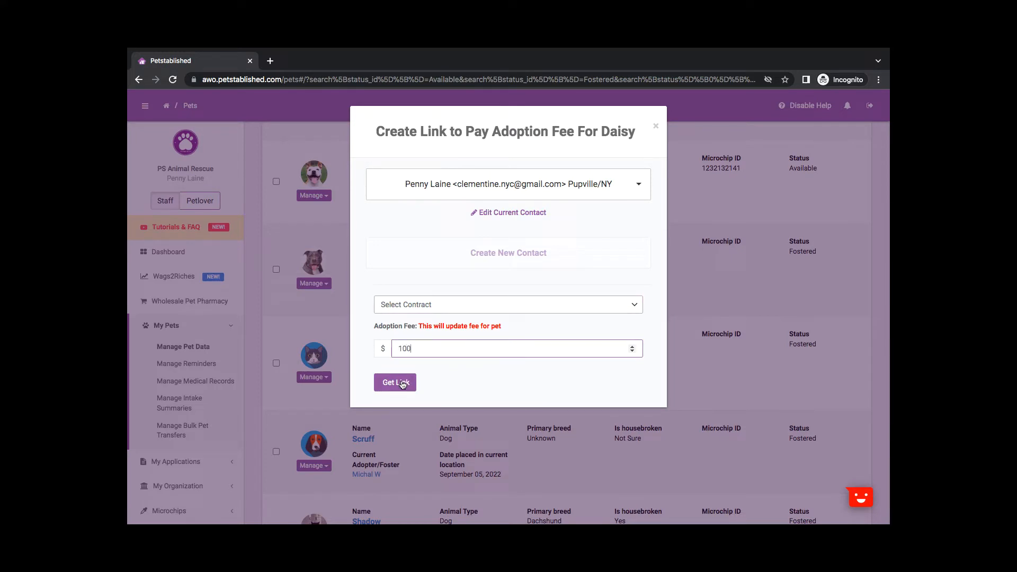
left_click(394, 381)
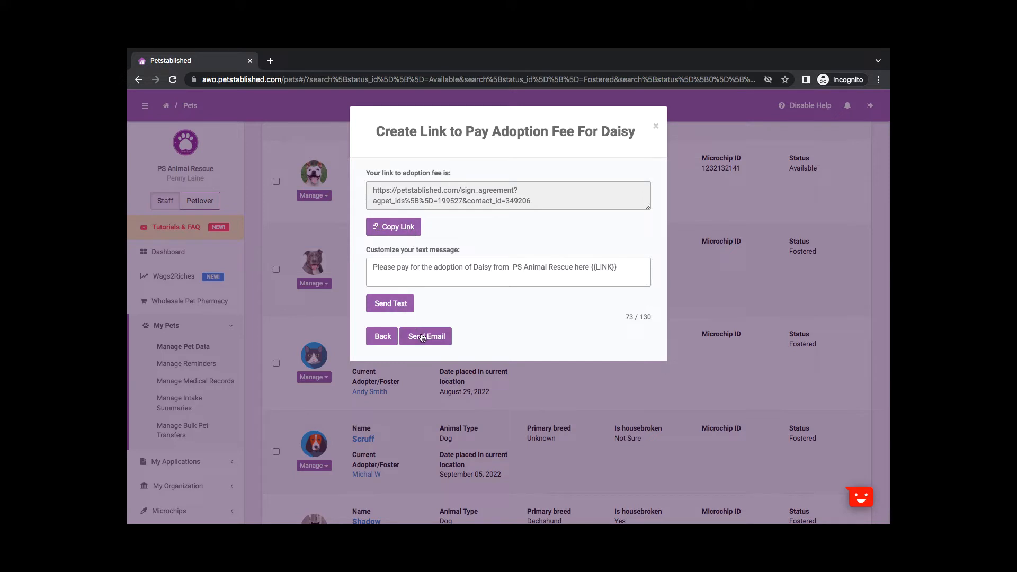
mouse_move(421, 340)
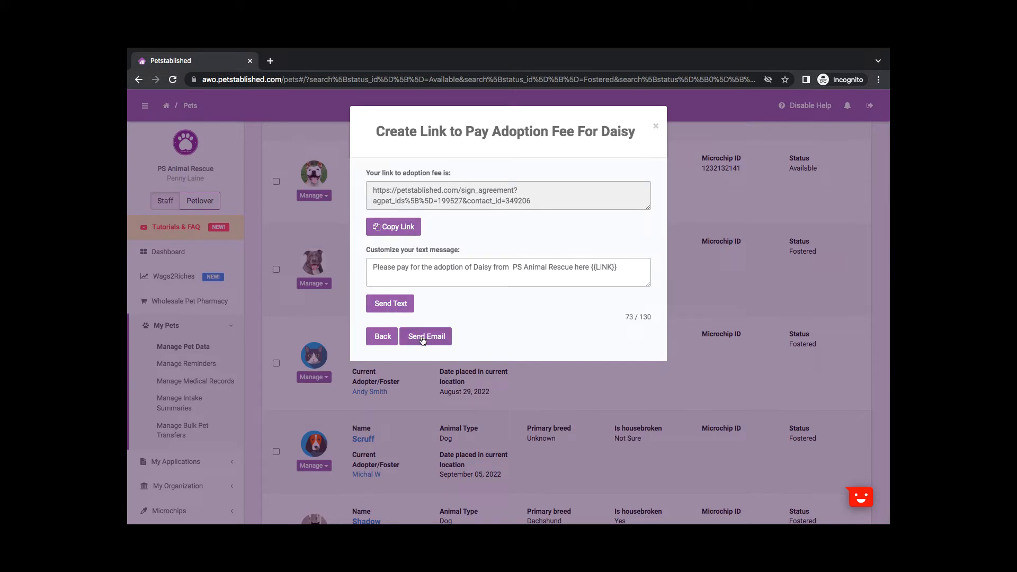
left_click(425, 336)
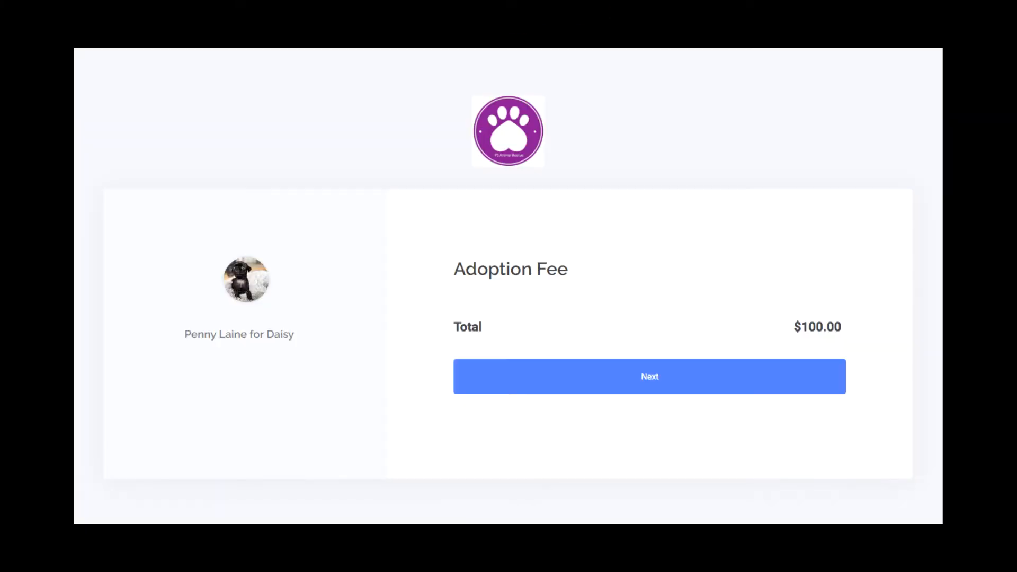
Step: Pay Daisy's $100 fee with a $25 donation, submit billing, and pay $128.99
left_click(648, 376)
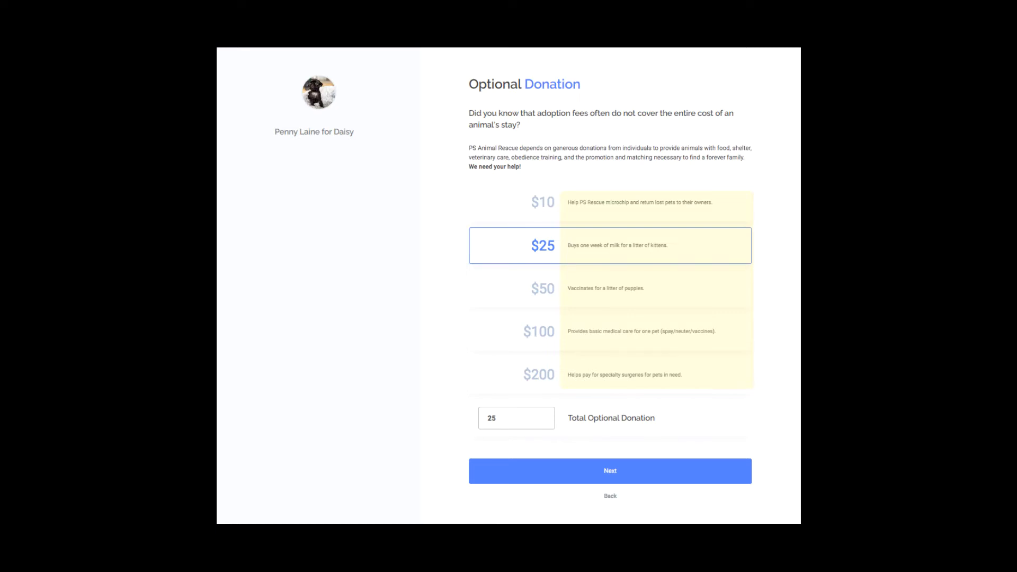
left_click(609, 471)
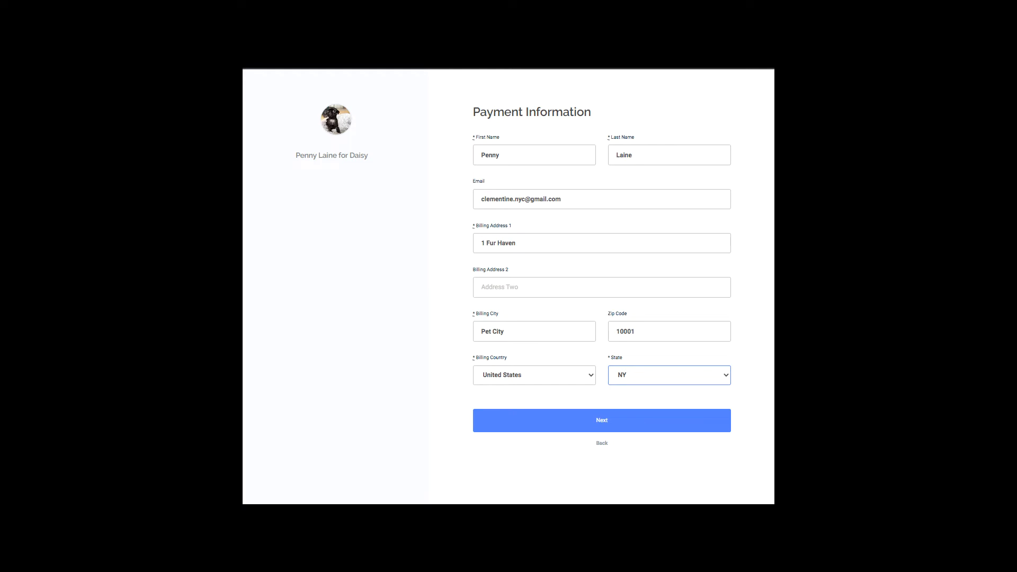
left_click(601, 419)
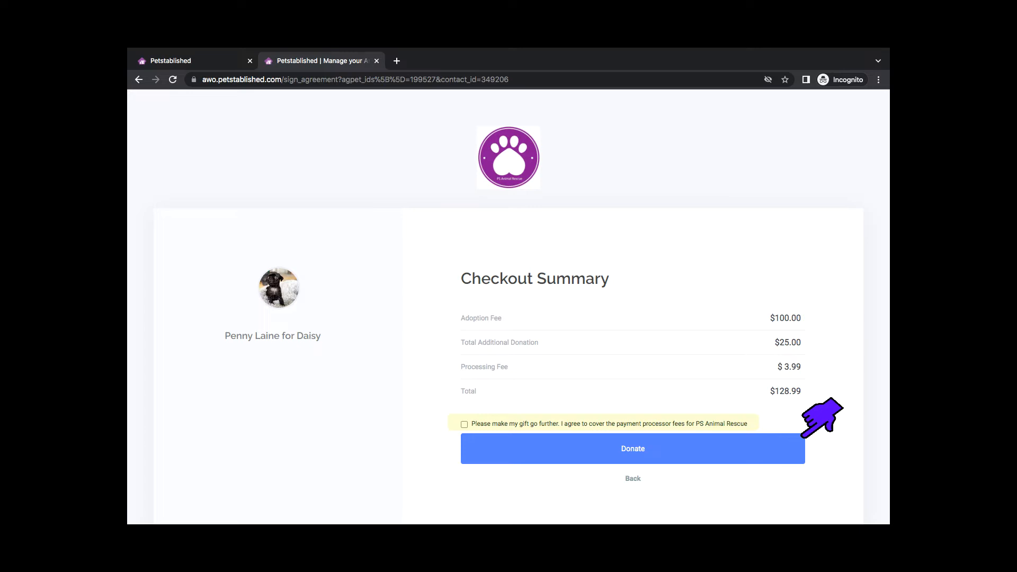
left_click(632, 448)
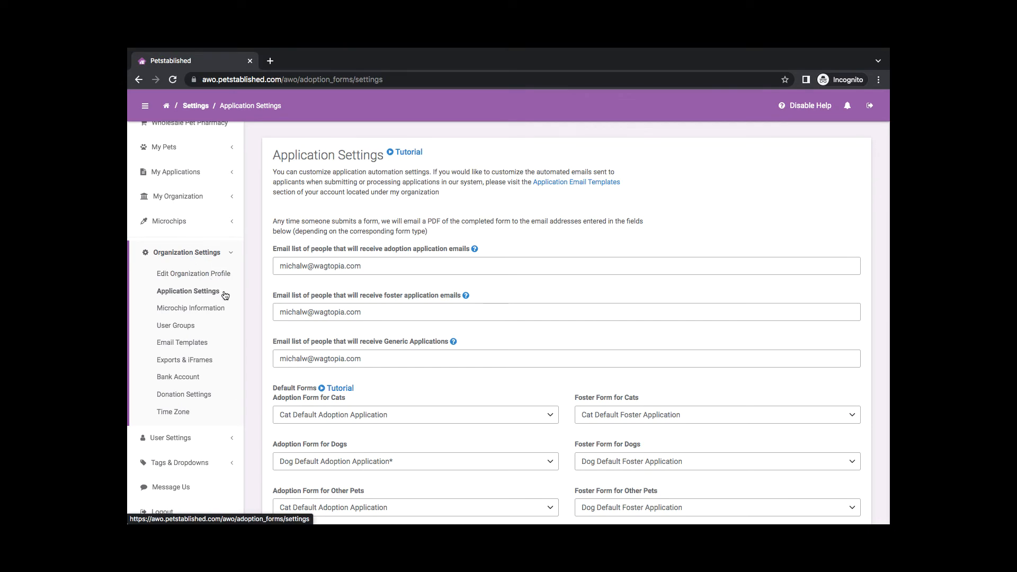
Step: Review Application Settings and the Donations page ($118,763.73 total), then return to the pets list
scroll("down", 3)
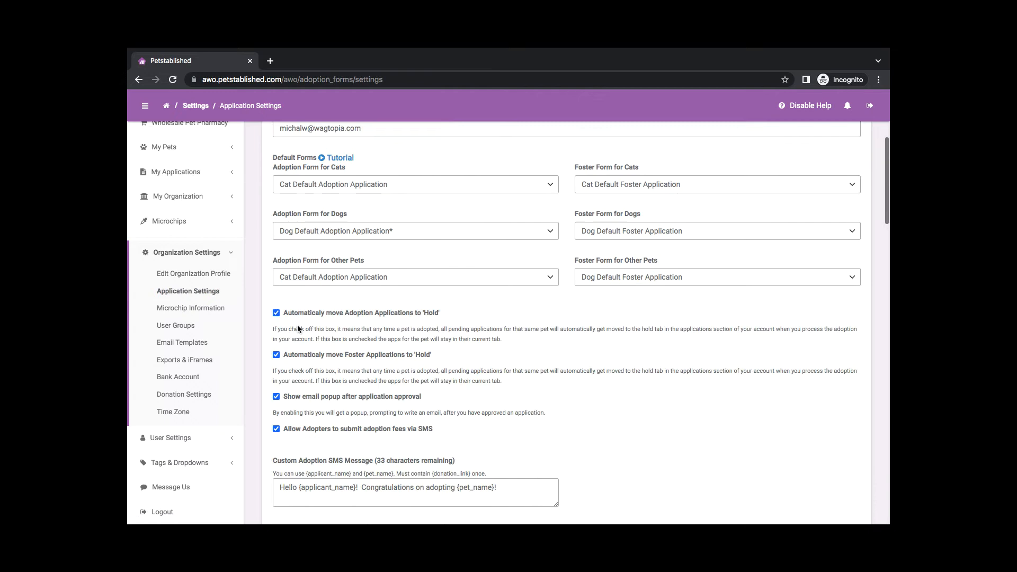
scroll("down", 3)
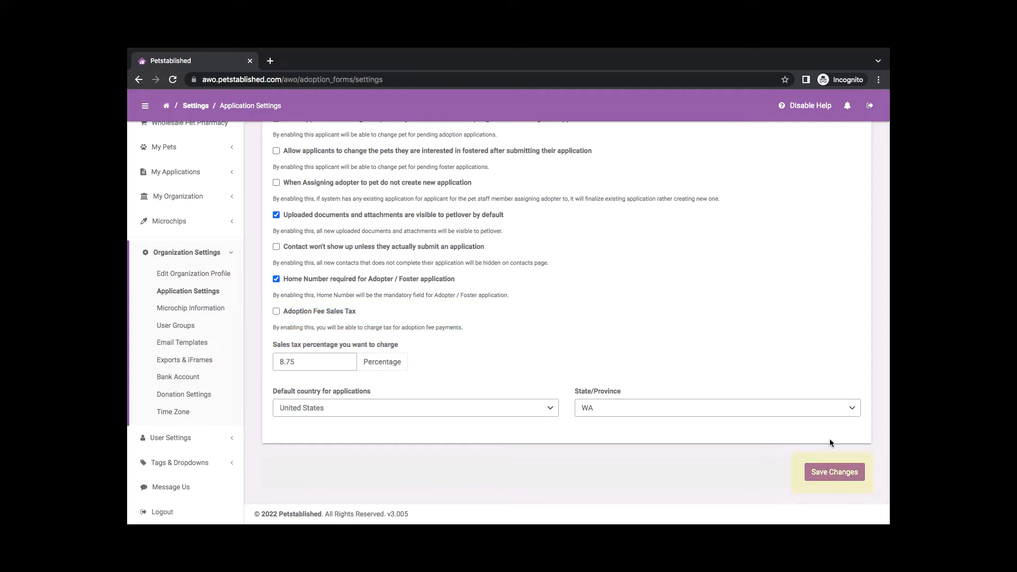
mouse_move(800, 498)
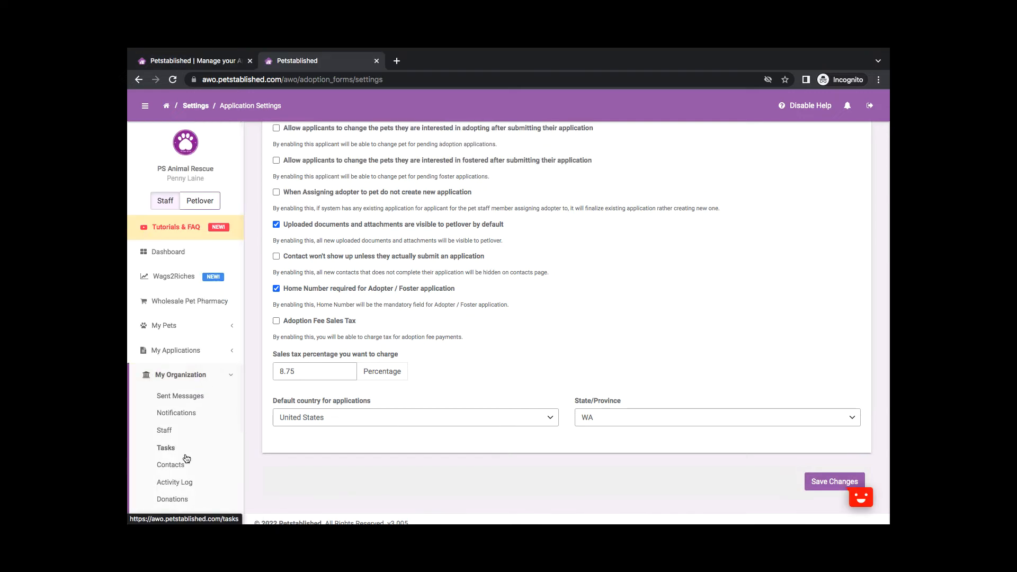
left_click(173, 499)
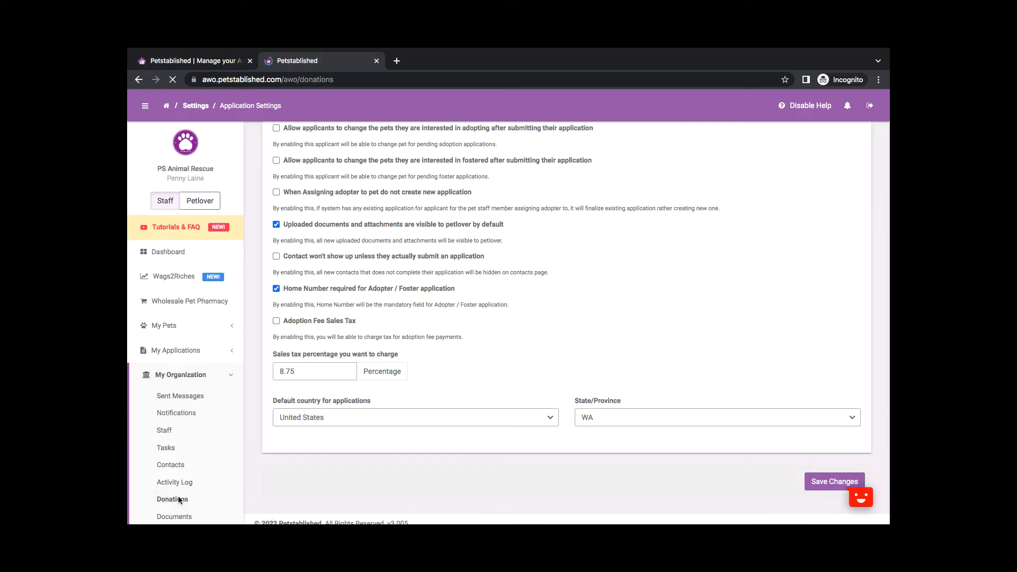
left_click(173, 499)
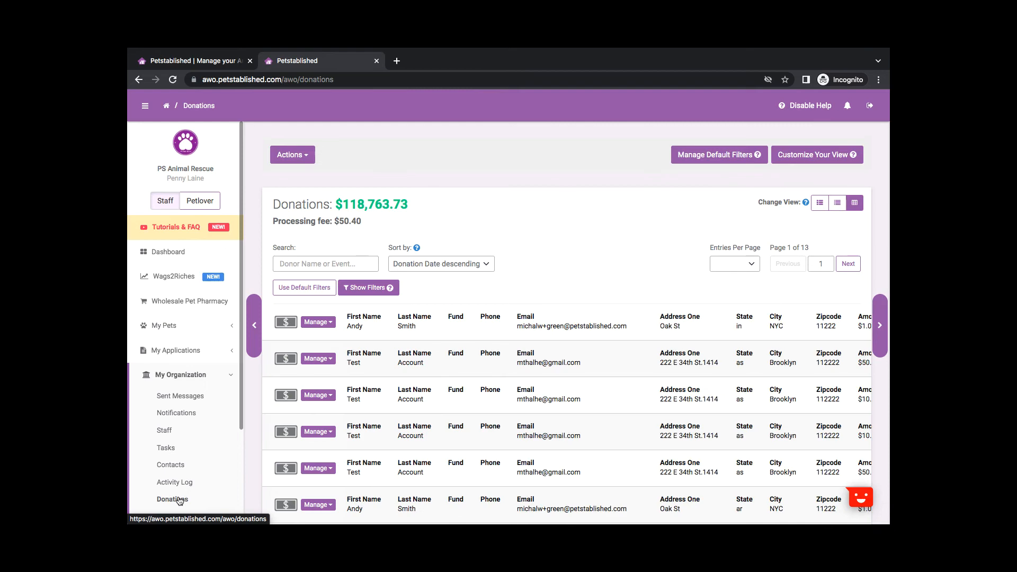
left_click(159, 325)
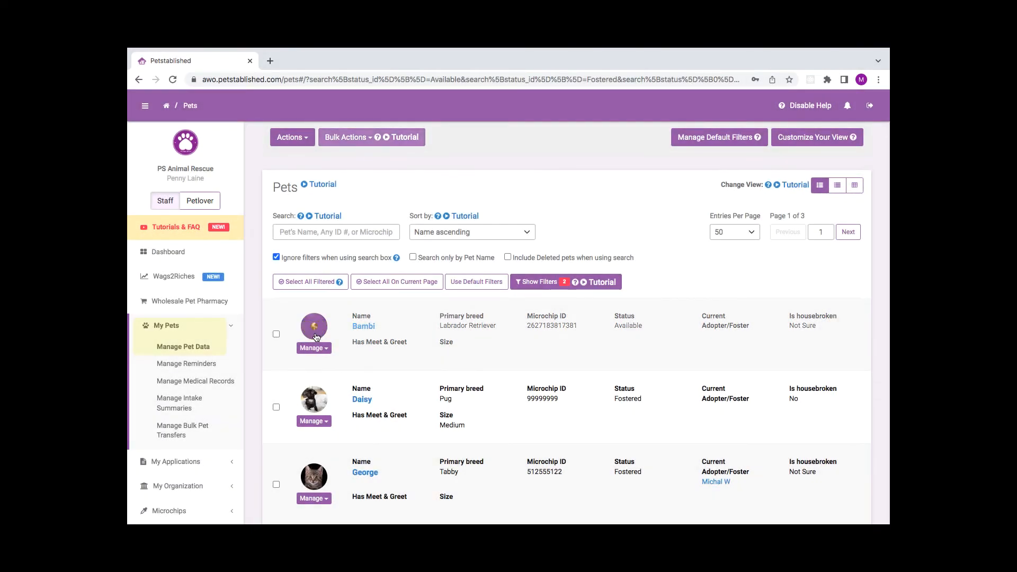
Step: Assign Bambi's adopter by searching 'penny' and bring up a new contact form
left_click(313, 347)
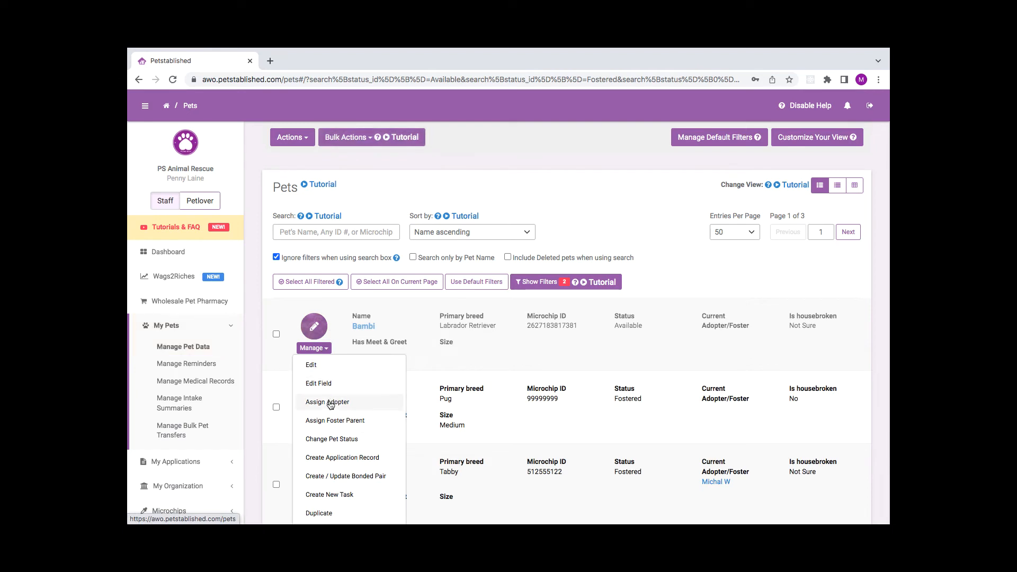
left_click(328, 402)
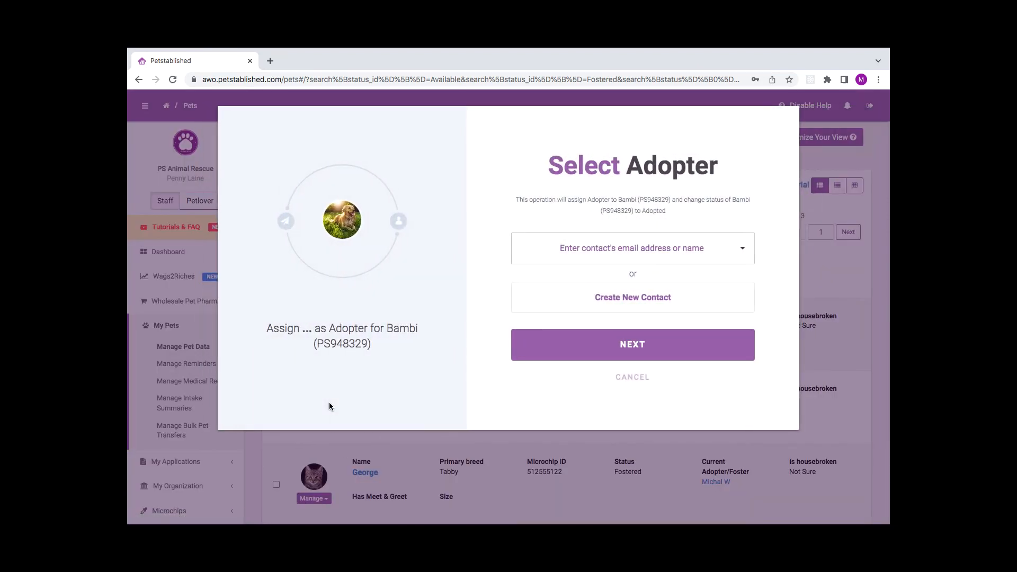
mouse_move(509, 292)
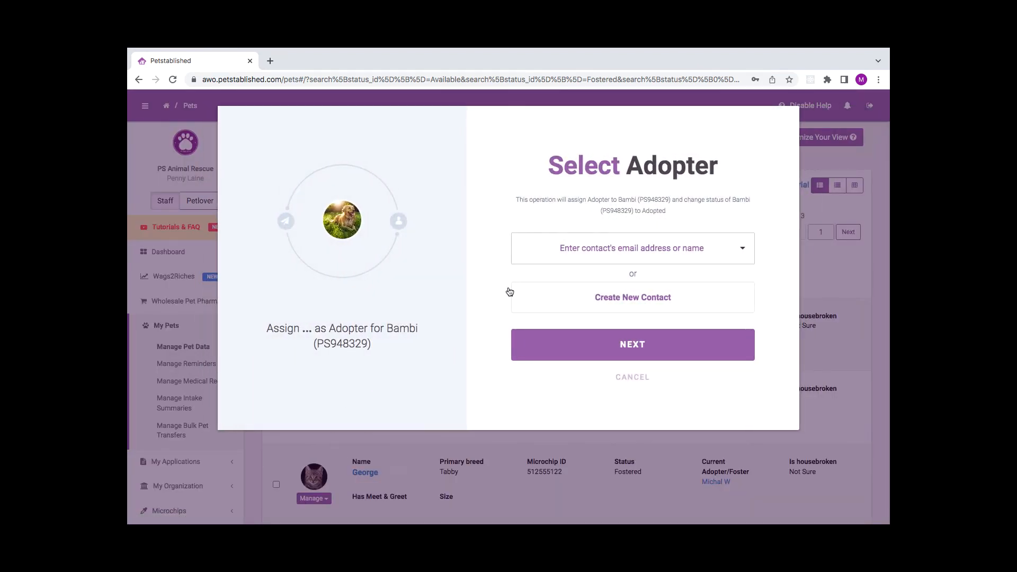
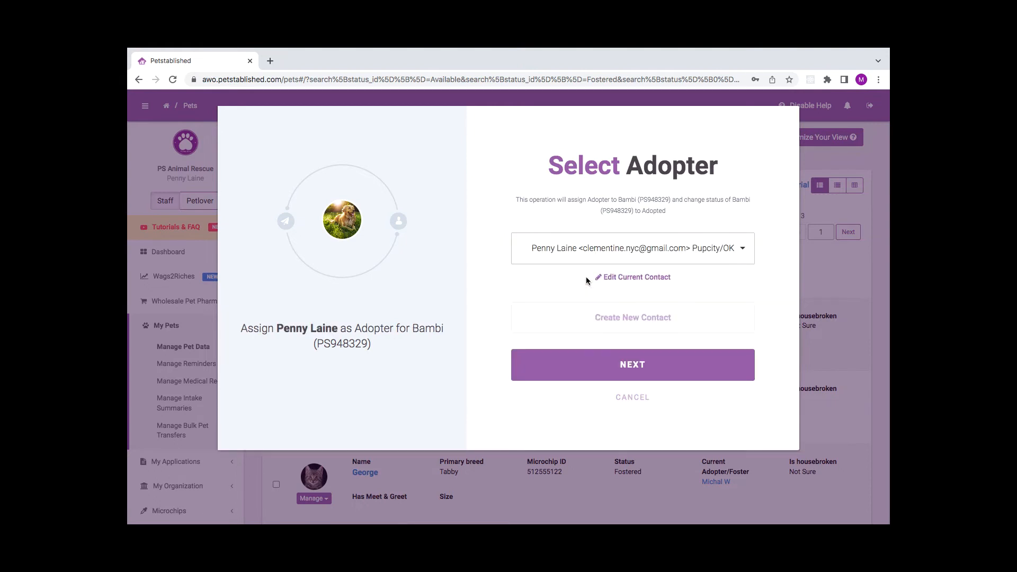
left_click(632, 317)
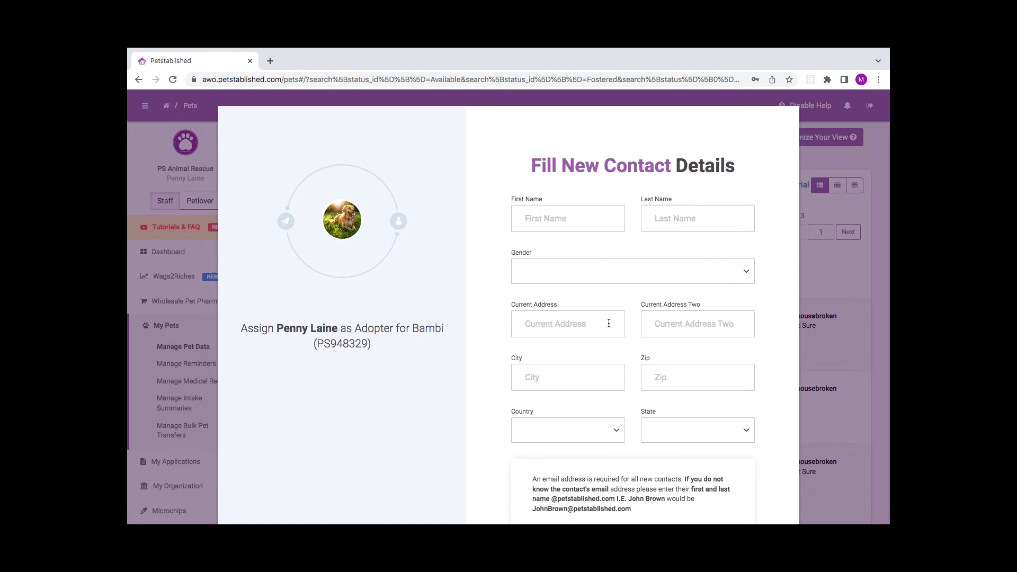
mouse_move(633, 333)
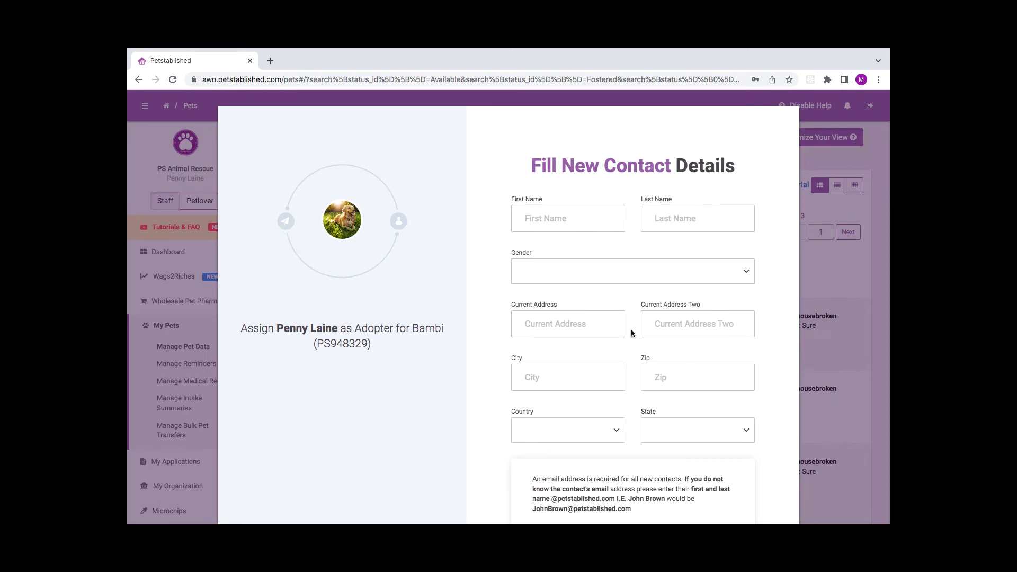
scroll("down", 3)
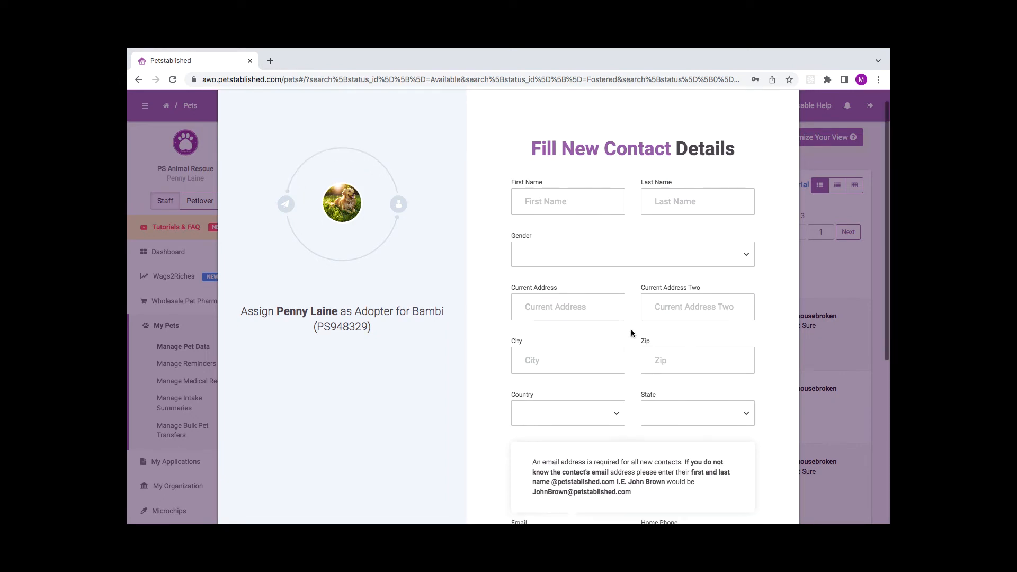
scroll("down", 3)
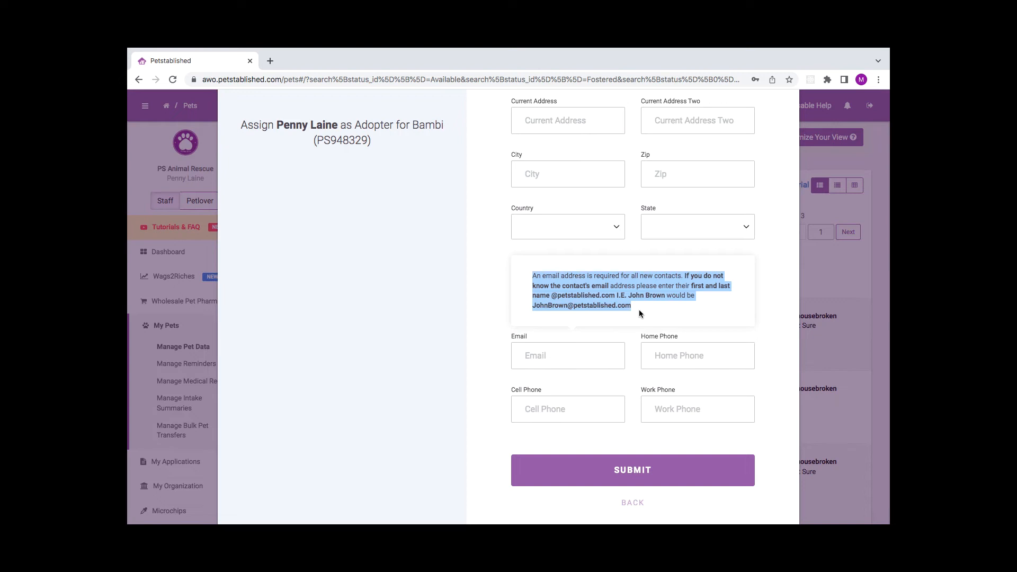
scroll("down", 3)
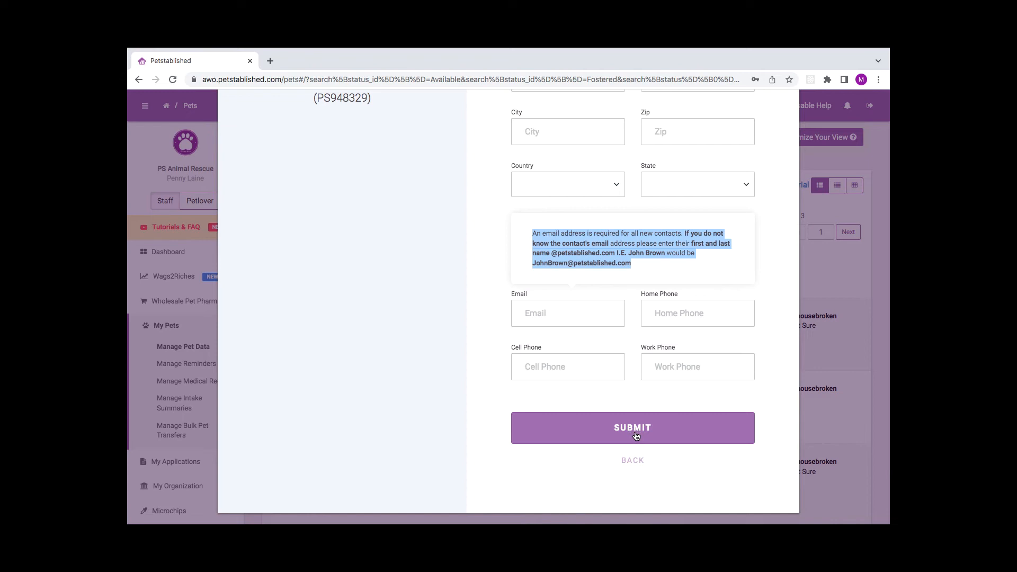
mouse_move(631, 462)
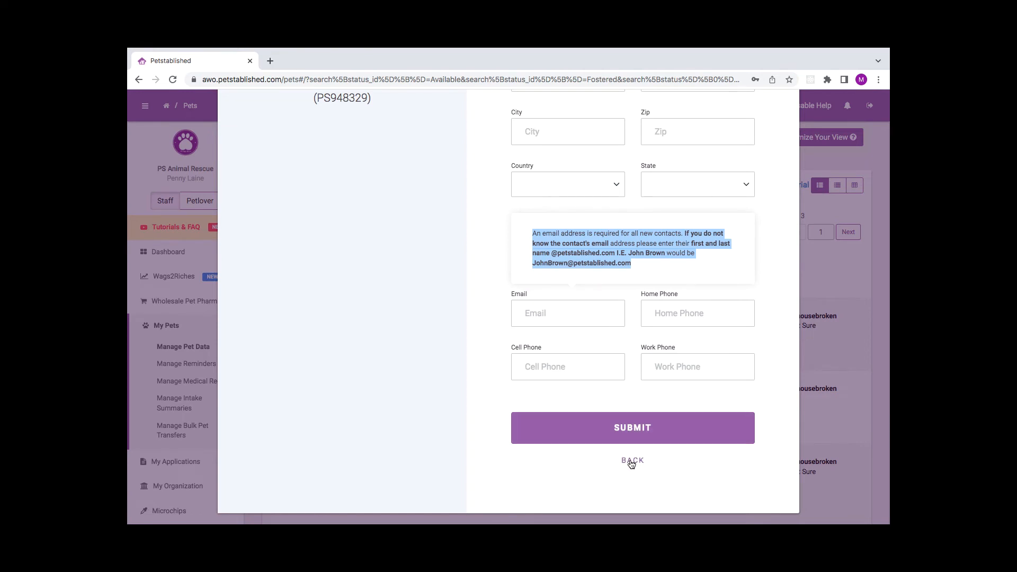
left_click(632, 460)
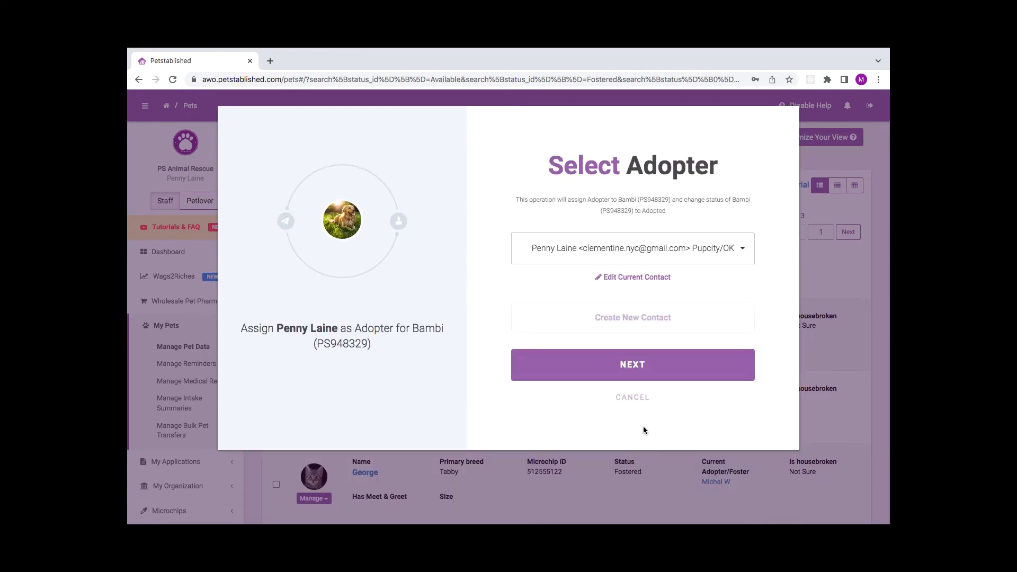
mouse_move(665, 402)
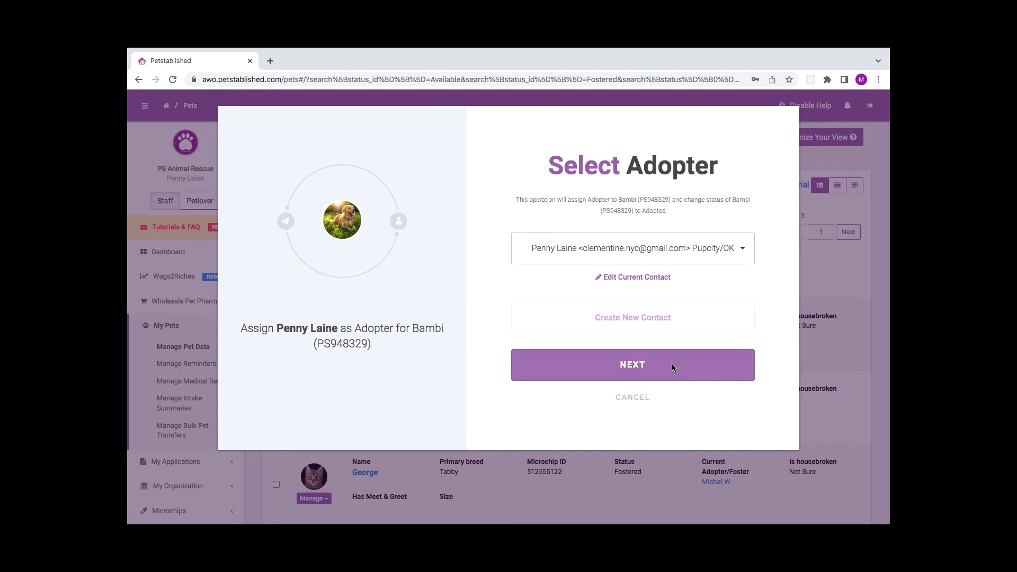
Step: Continue to Send Message to Adopter and review its email preview and checkout options
left_click(632, 364)
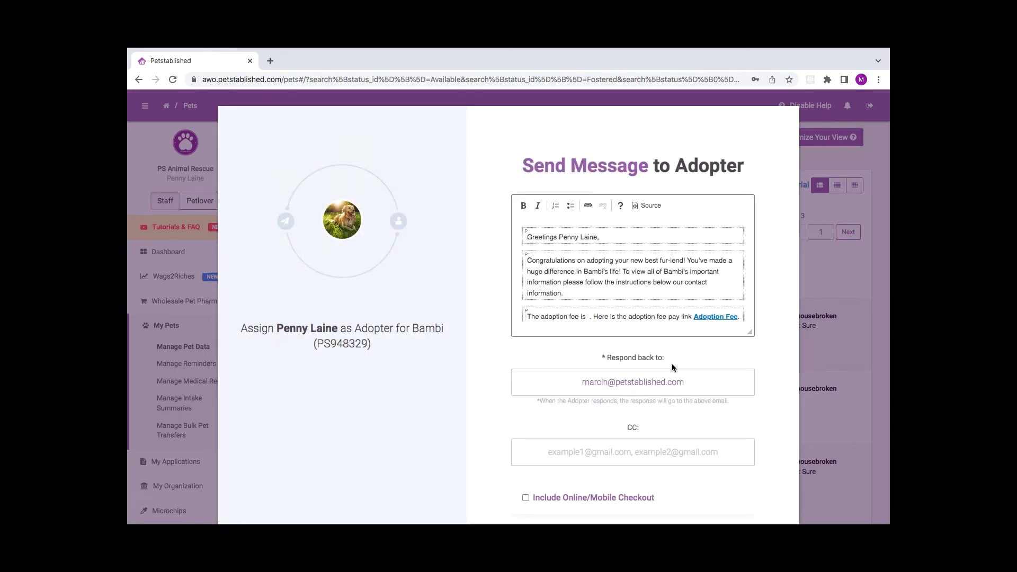
scroll("down", 3)
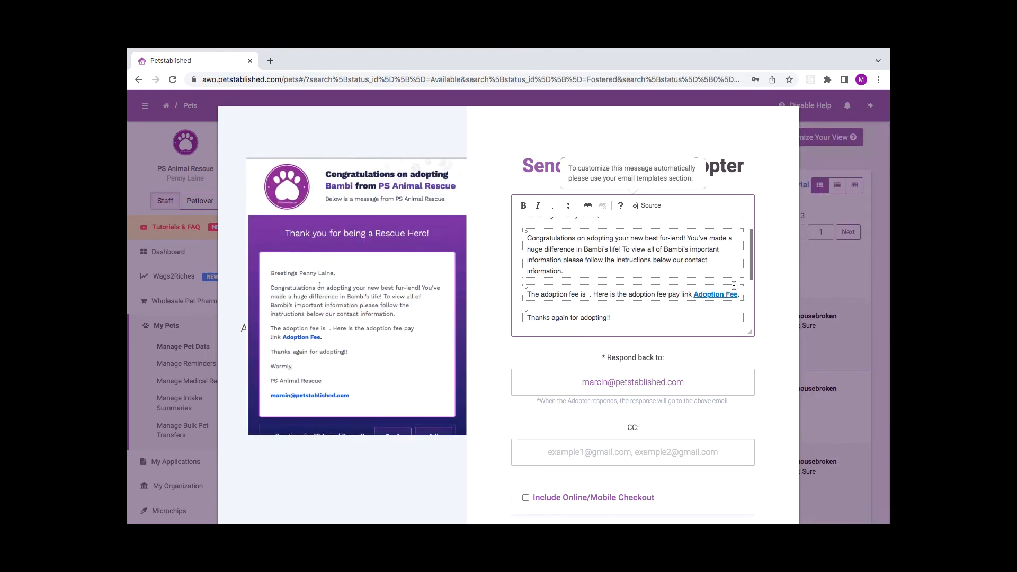
scroll("down", 3)
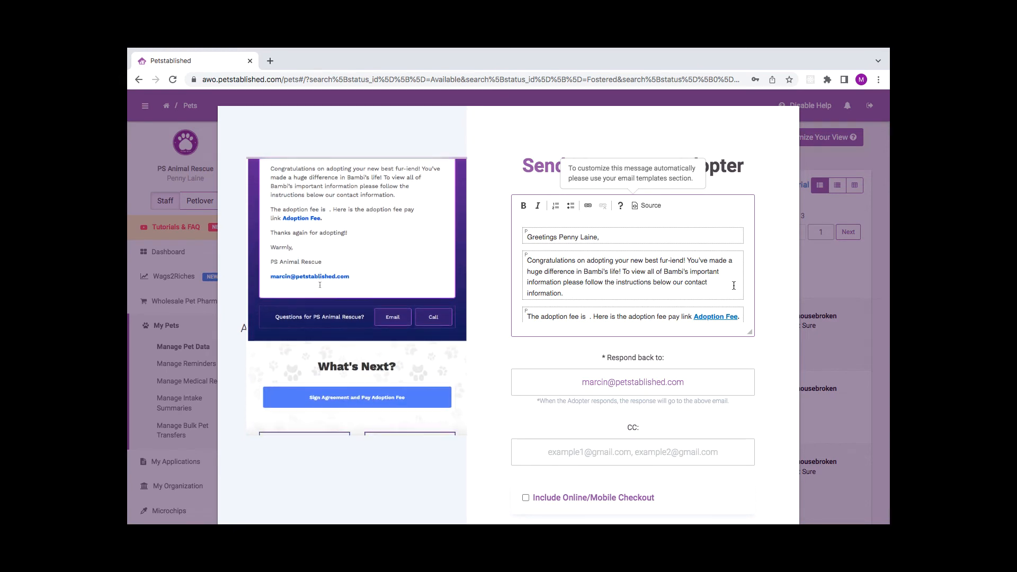
scroll("down", 3)
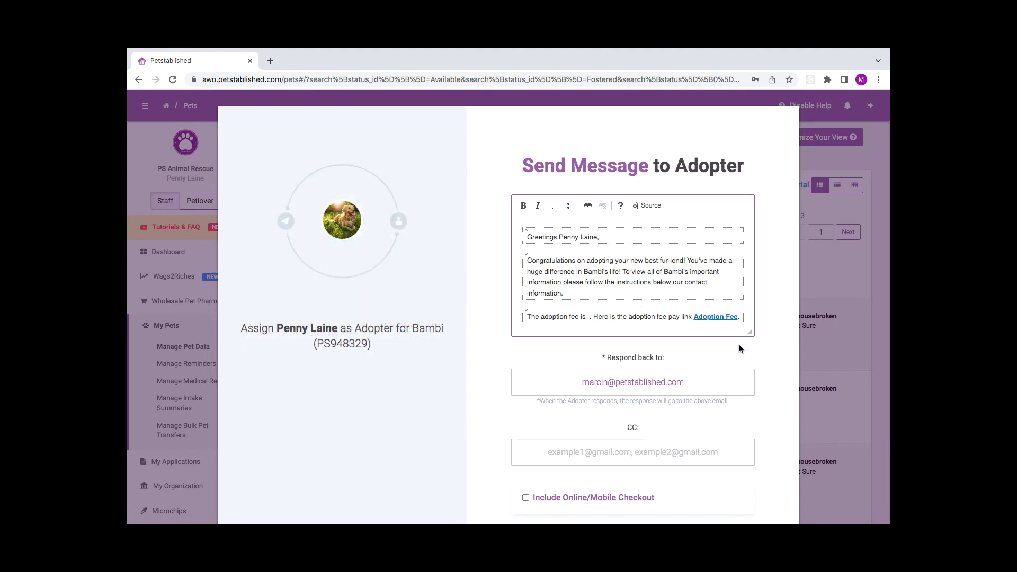
scroll("down", 3)
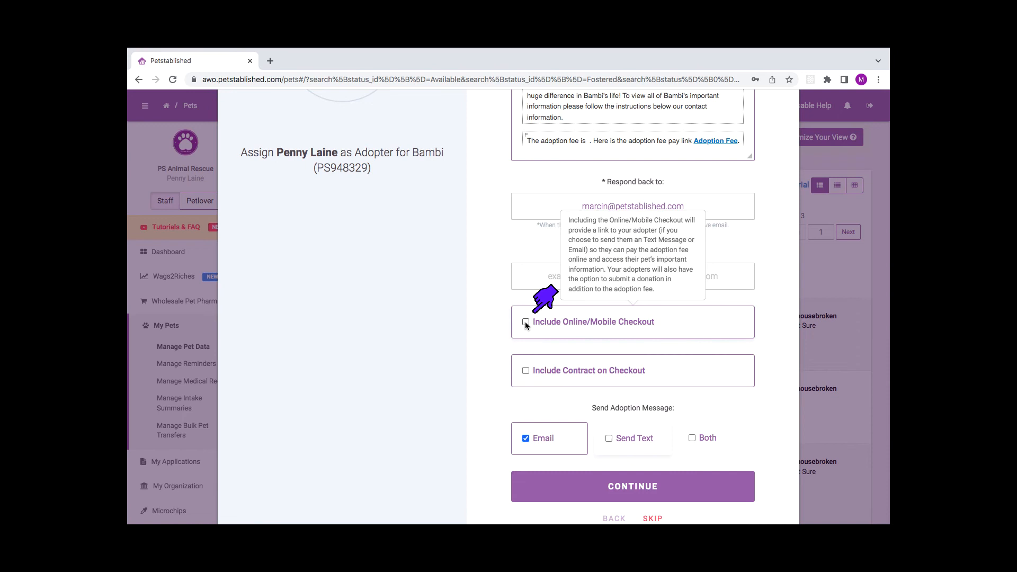
Step: Enable online/mobile checkout and contract on checkout using *Adoption Contract*
left_click(525, 322)
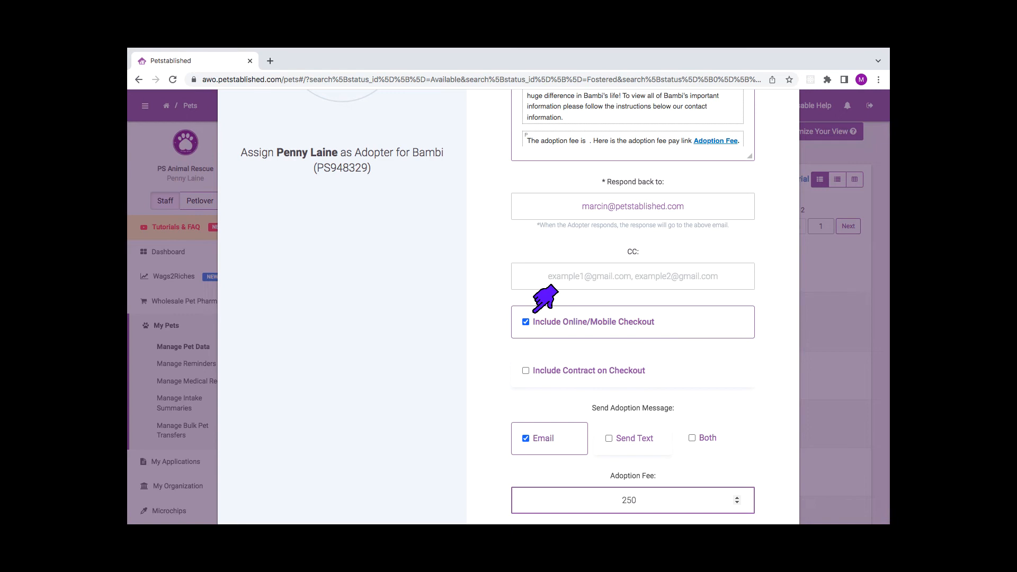
left_click(526, 370)
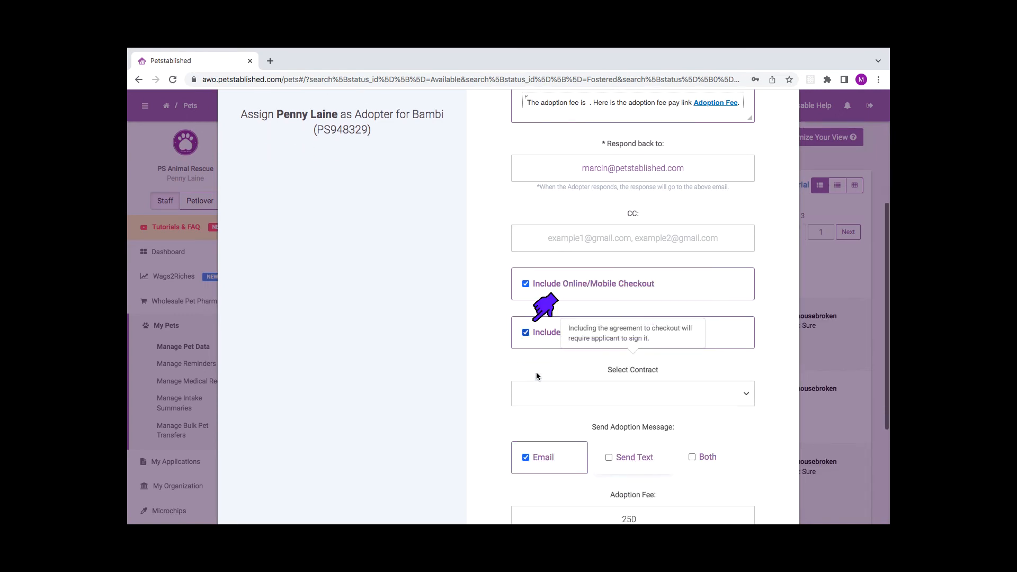
left_click(632, 393)
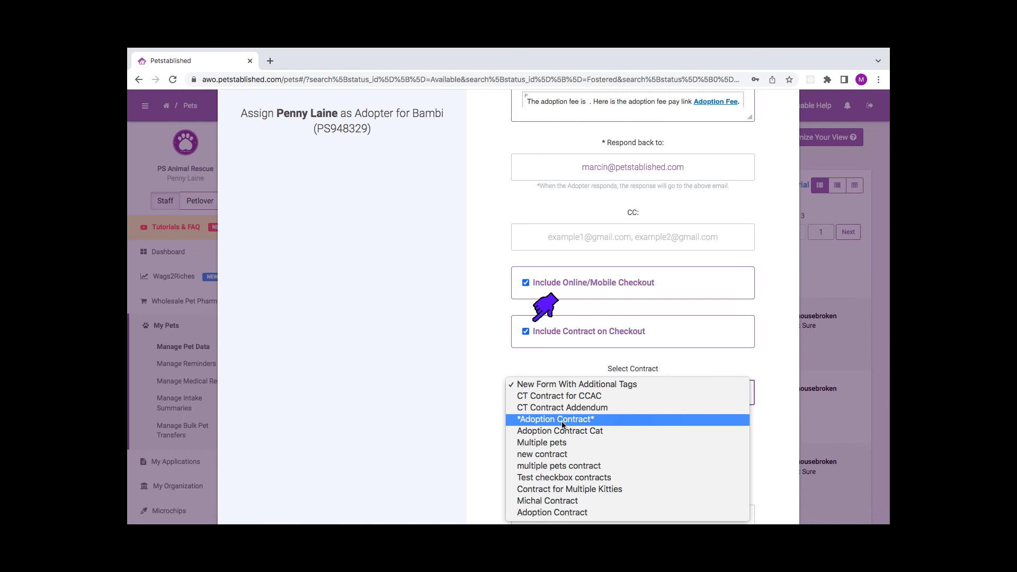
left_click(555, 419)
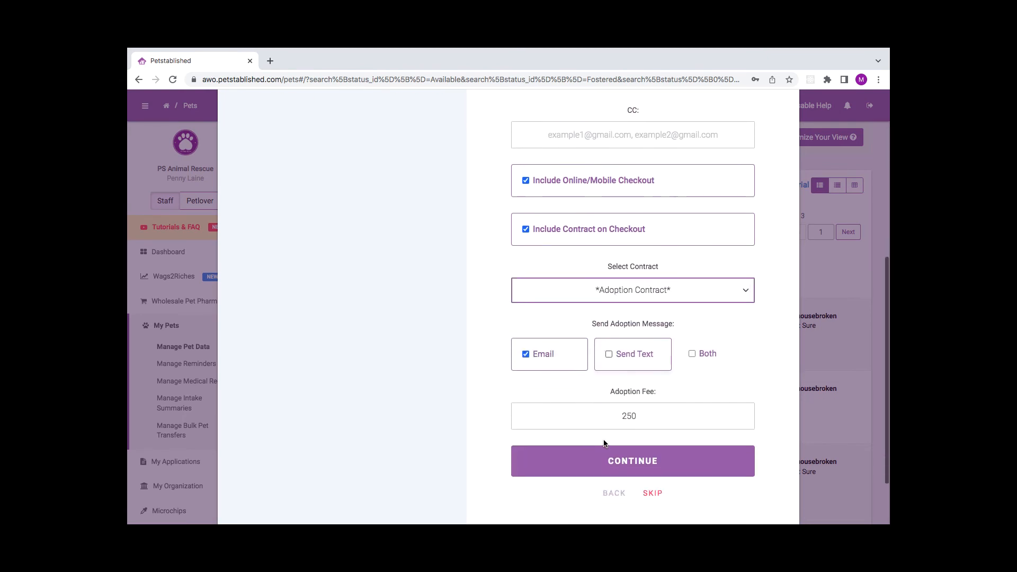
scroll("down", 3)
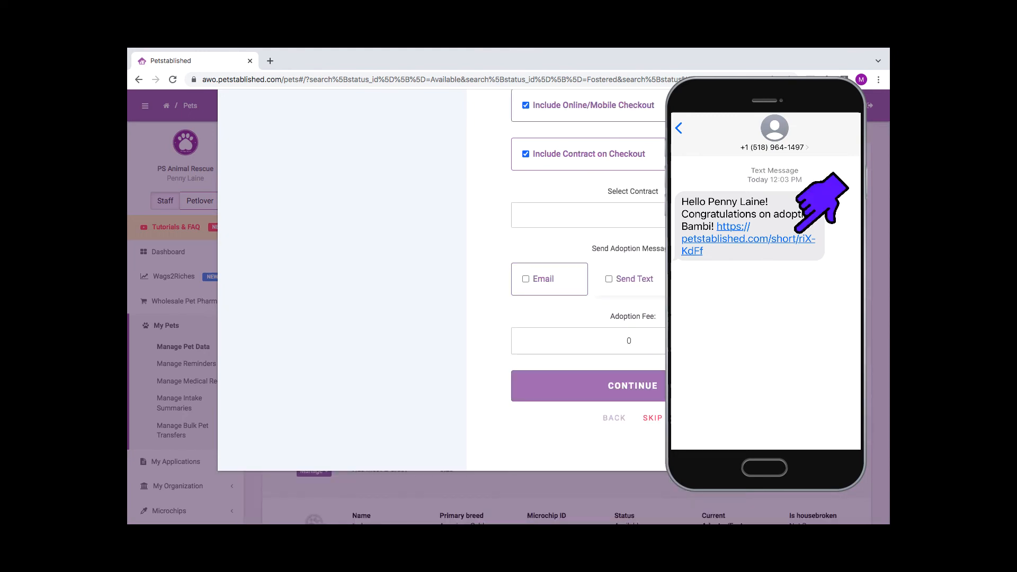
Step: From the checkout link, sign the contract, accept the $250 fee, skip donating, and submit payment
left_click(632, 385)
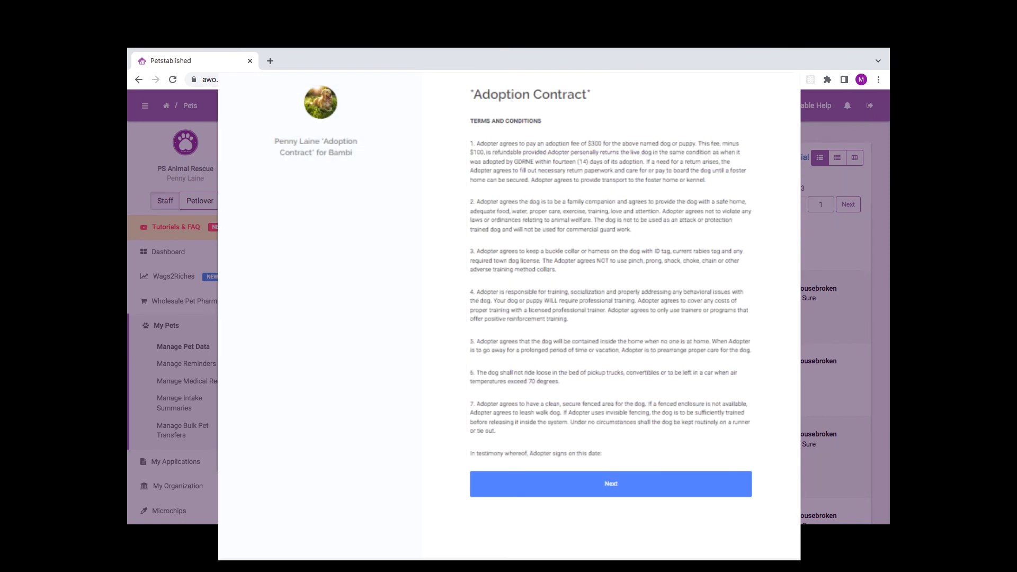
left_click(609, 483)
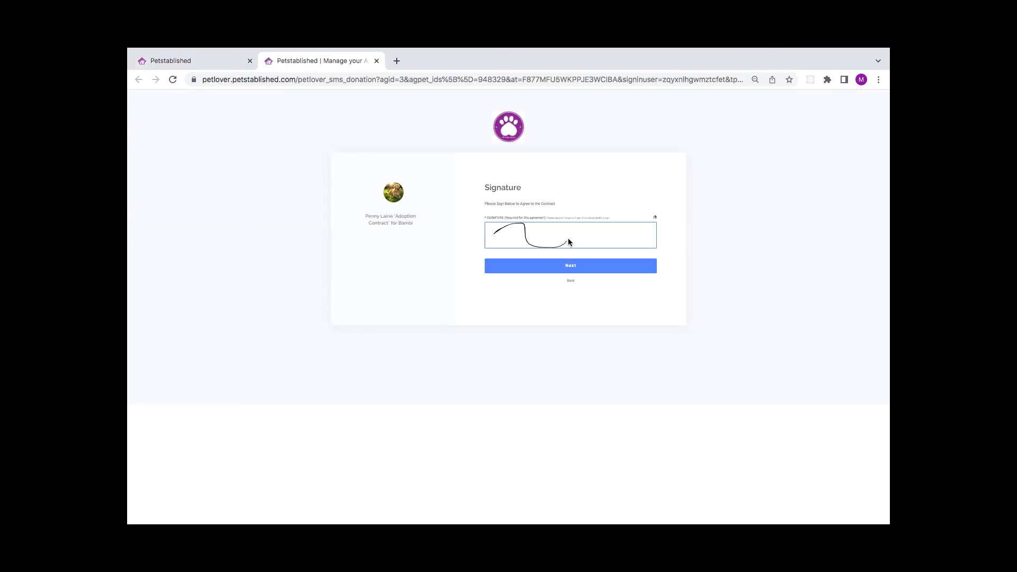
left_click(569, 265)
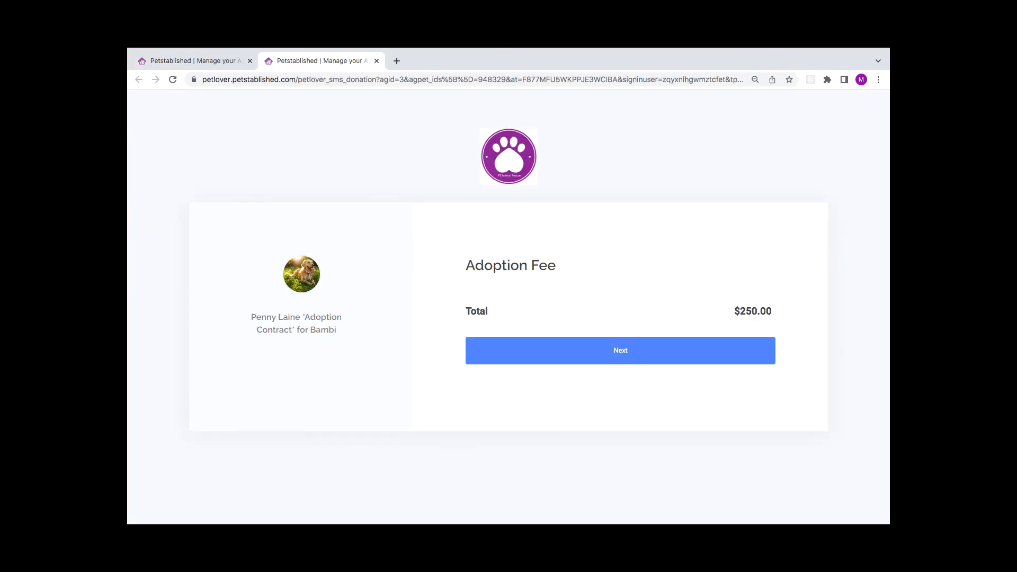
left_click(618, 351)
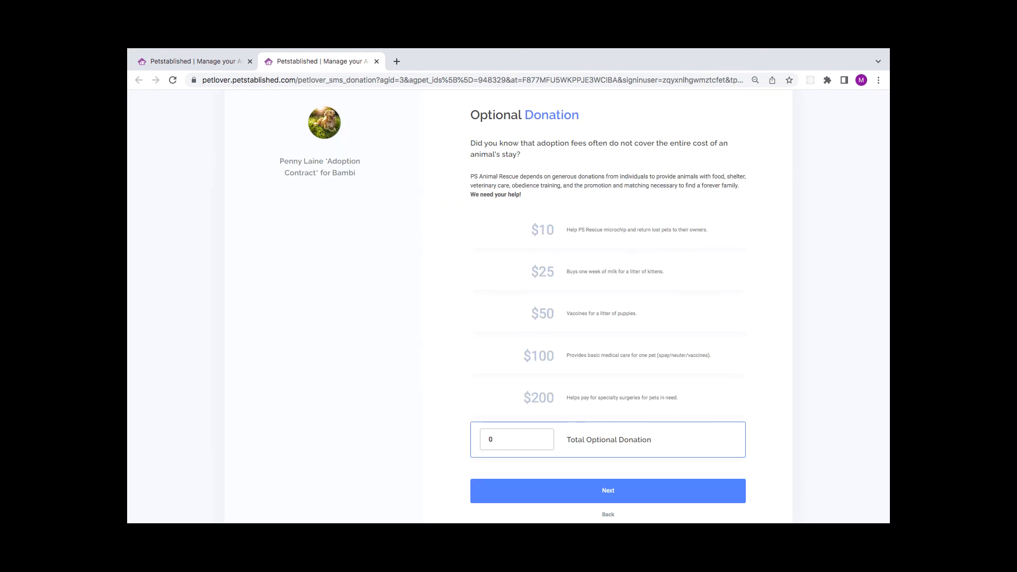
left_click(607, 490)
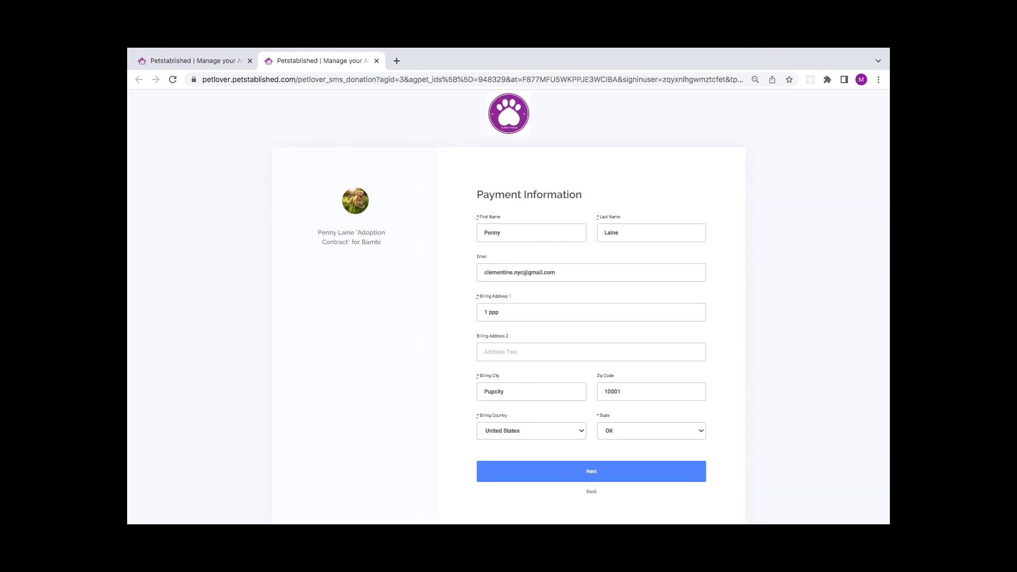
left_click(589, 470)
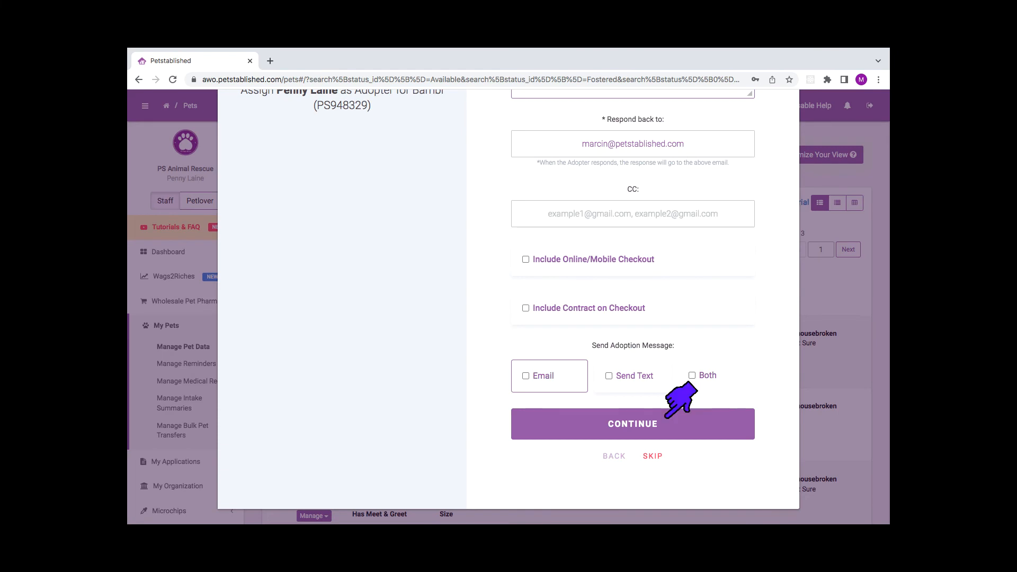
left_click(632, 424)
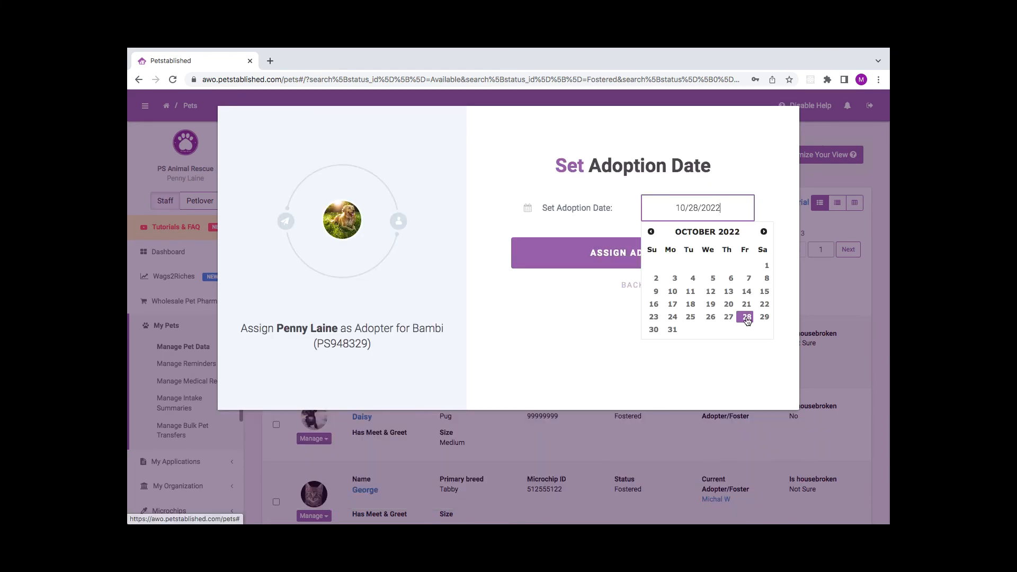
left_click(746, 318)
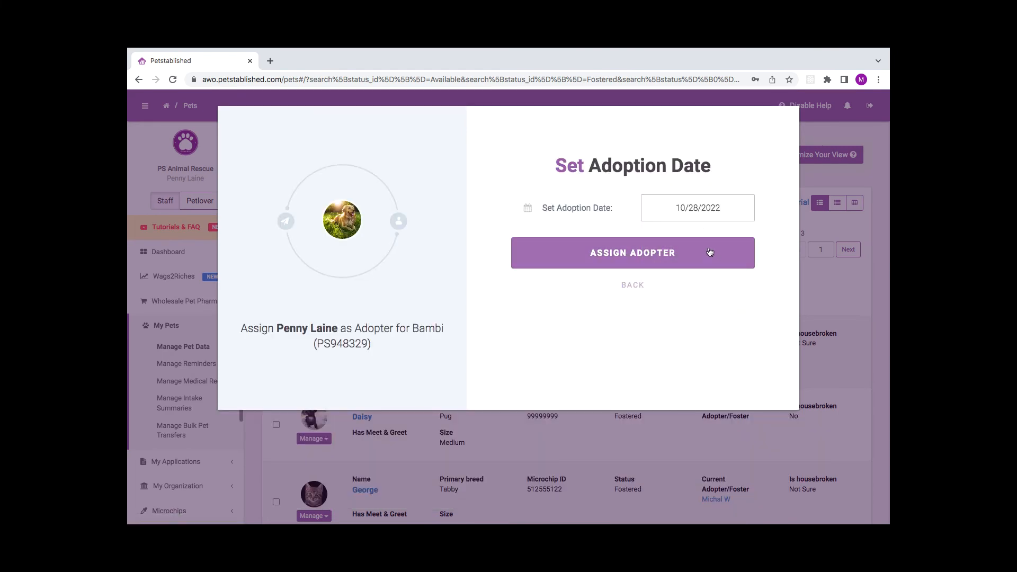
left_click(631, 252)
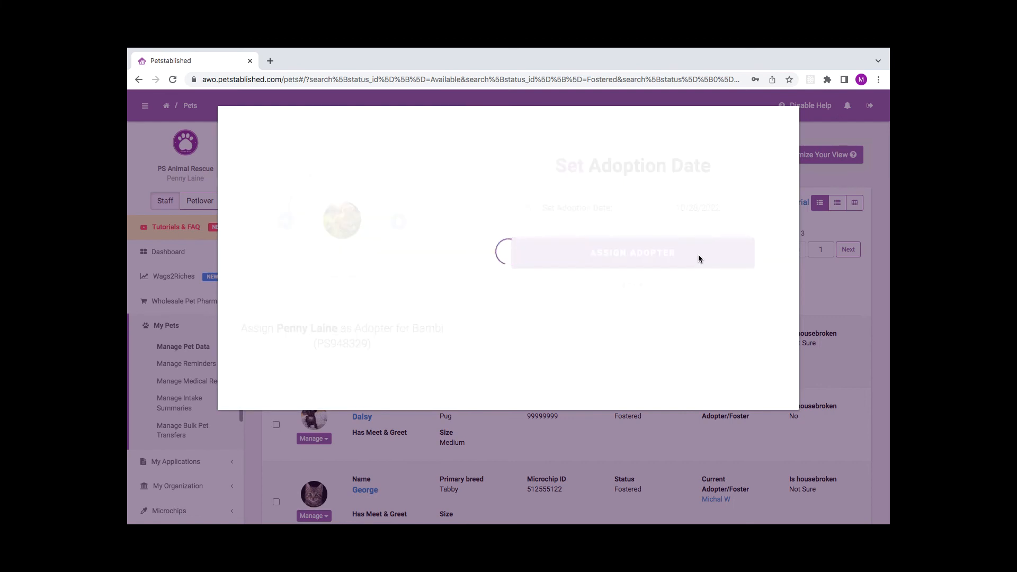
left_click(631, 253)
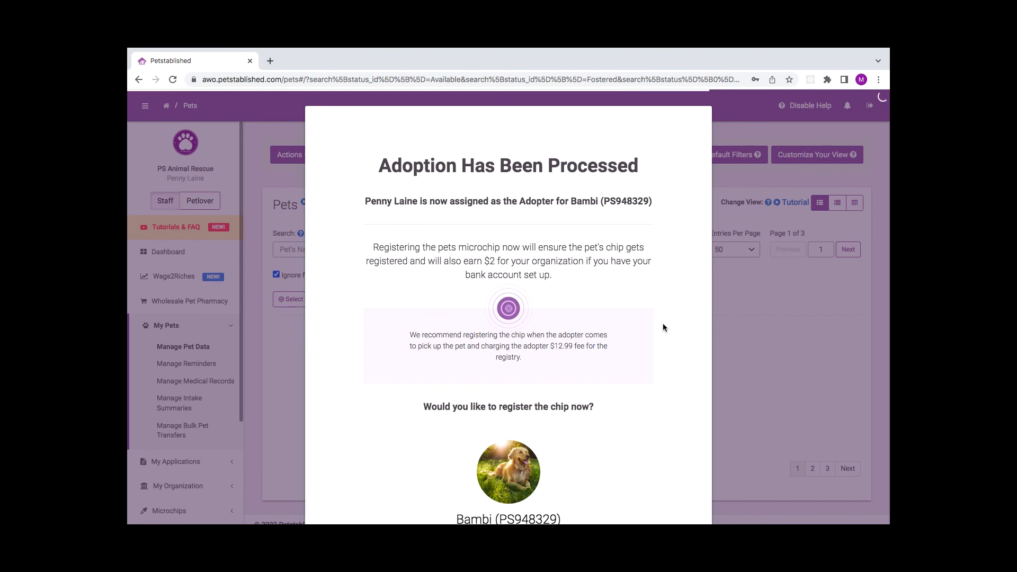
Step: Scroll the Adoption Has Been Processed dialog and choose Customize Adoption Packet
scroll("down", 3)
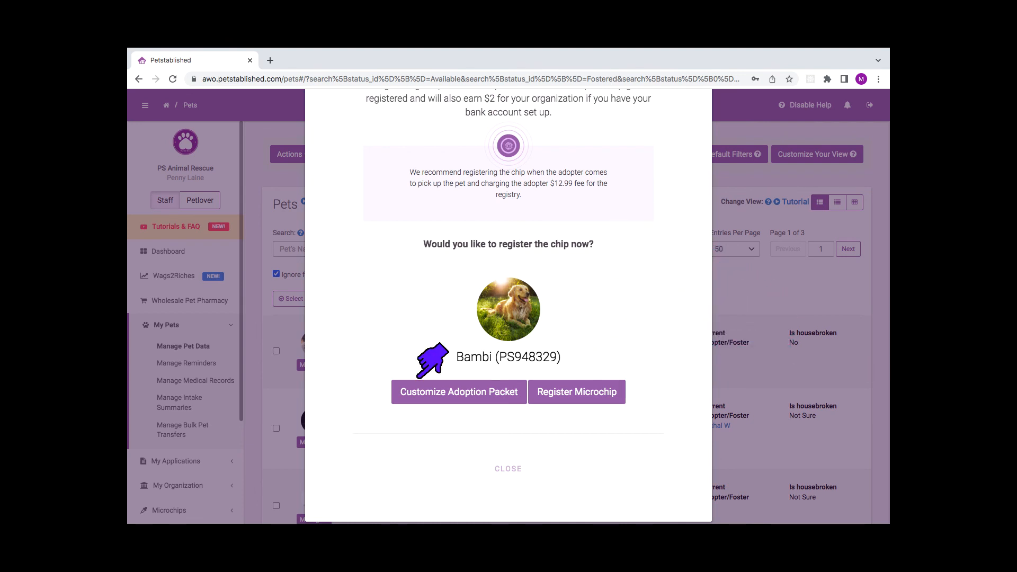
left_click(458, 392)
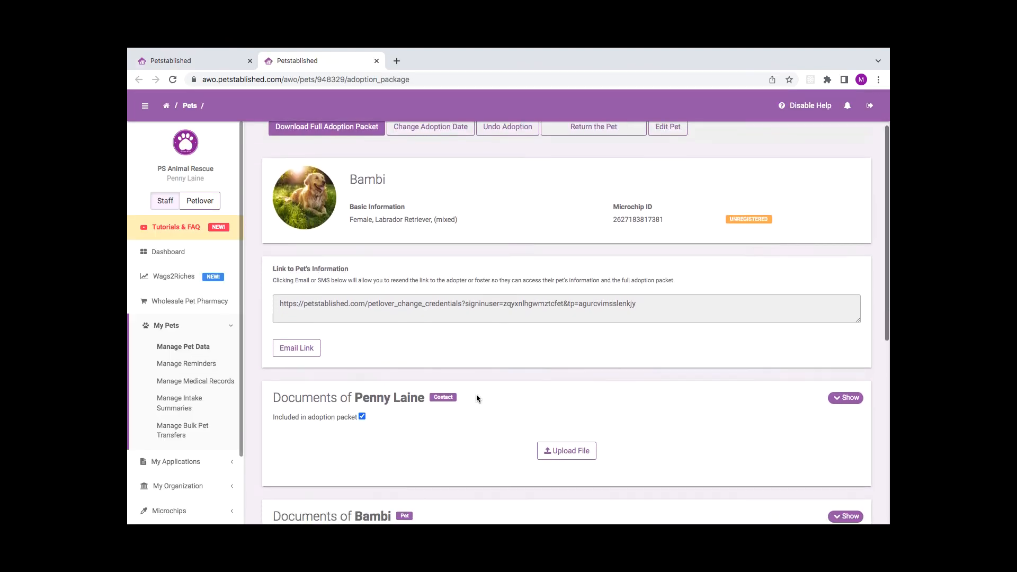
scroll("down", 3)
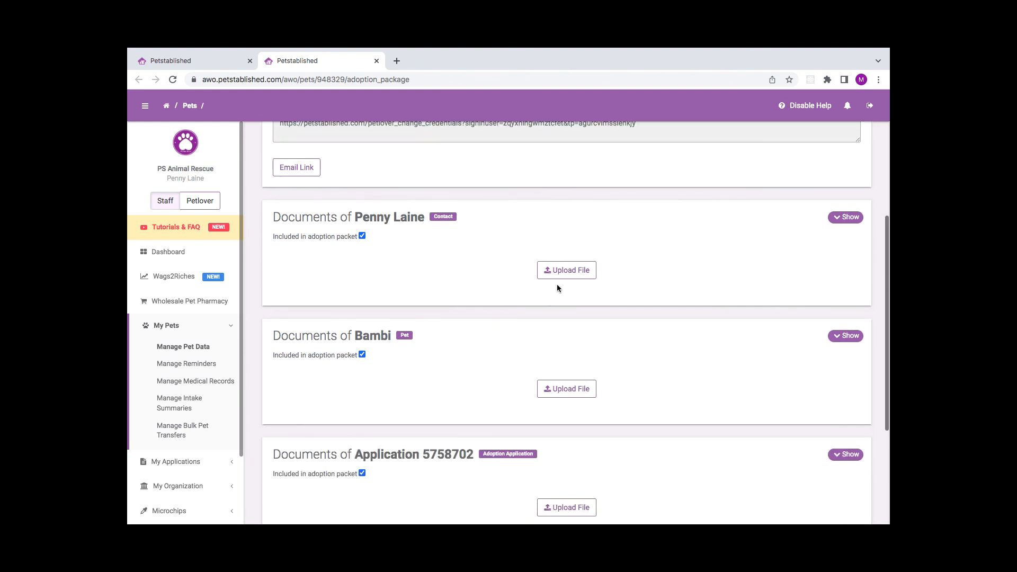
scroll("down", 3)
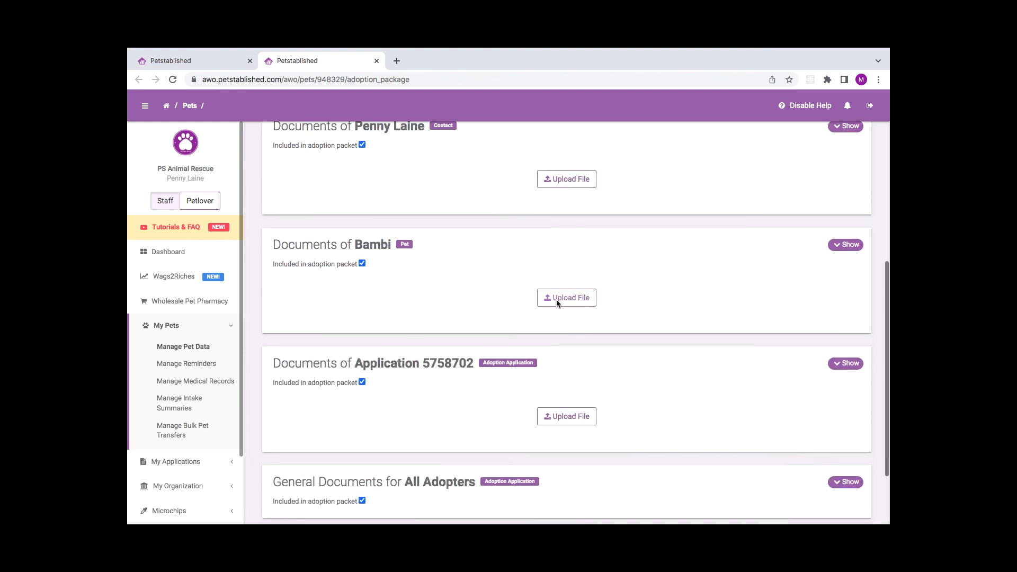
scroll("down", 3)
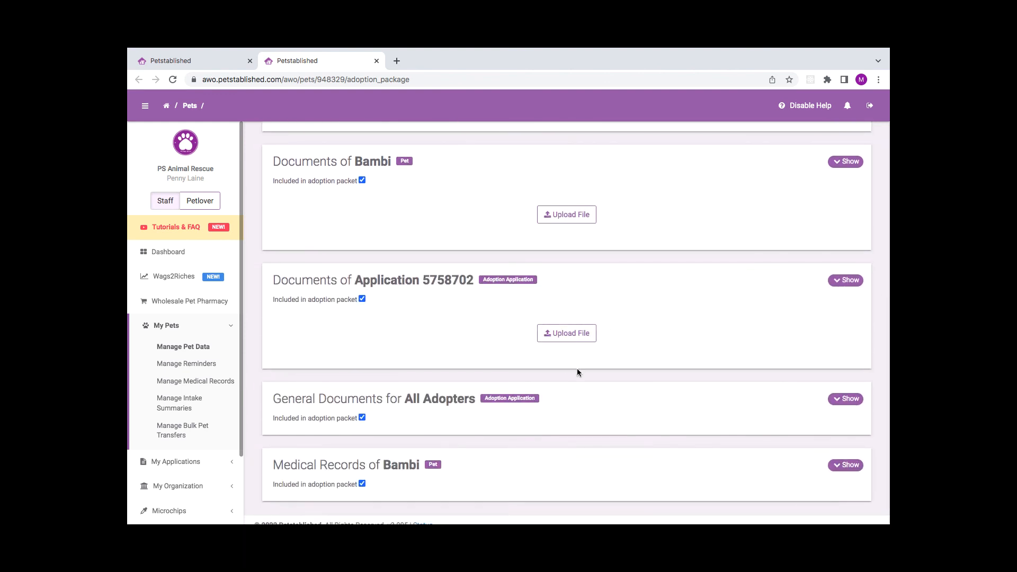
scroll("up", 3)
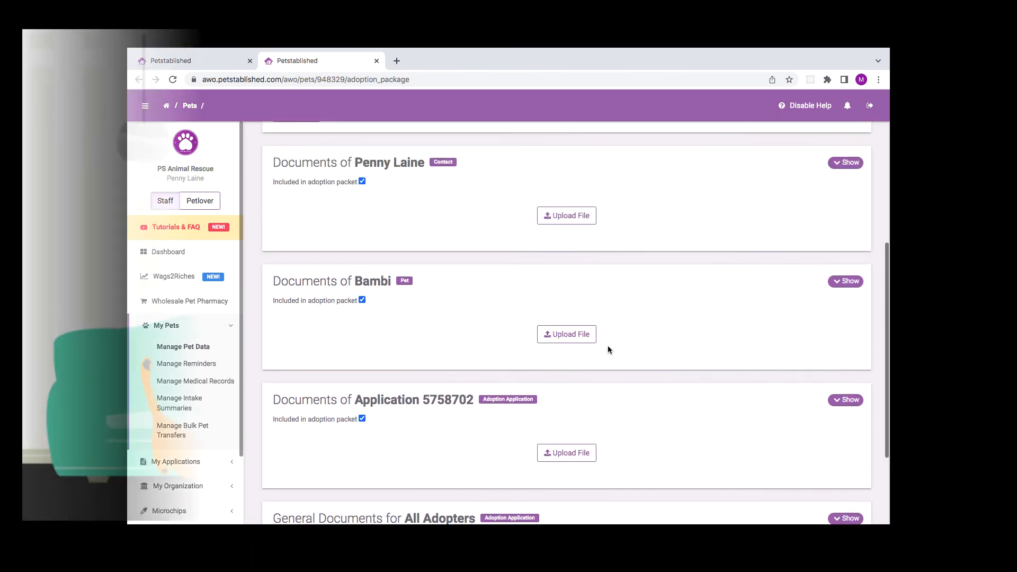